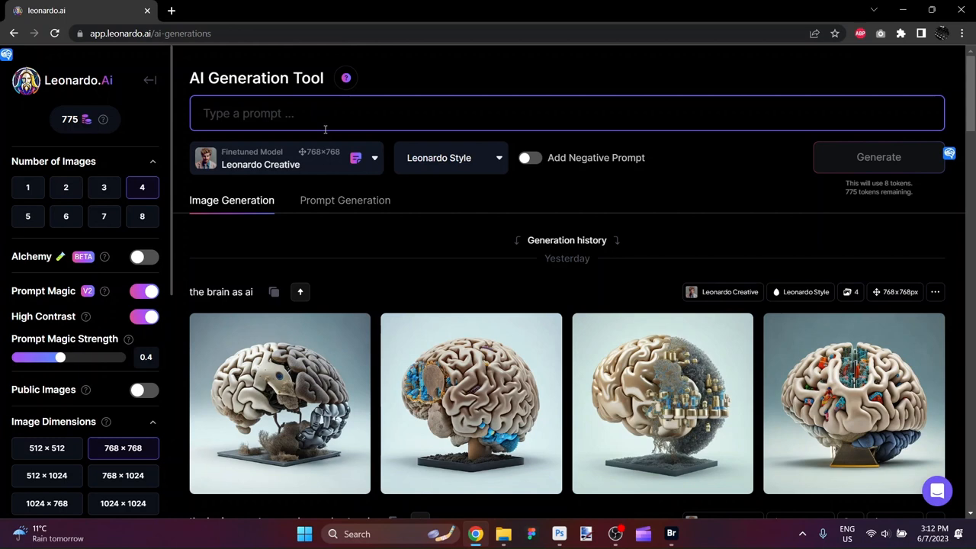
Enter the prompt 'frankenstein in a mad scientist laboratory, only one character' and review the model settings
type("frankenstein in a")
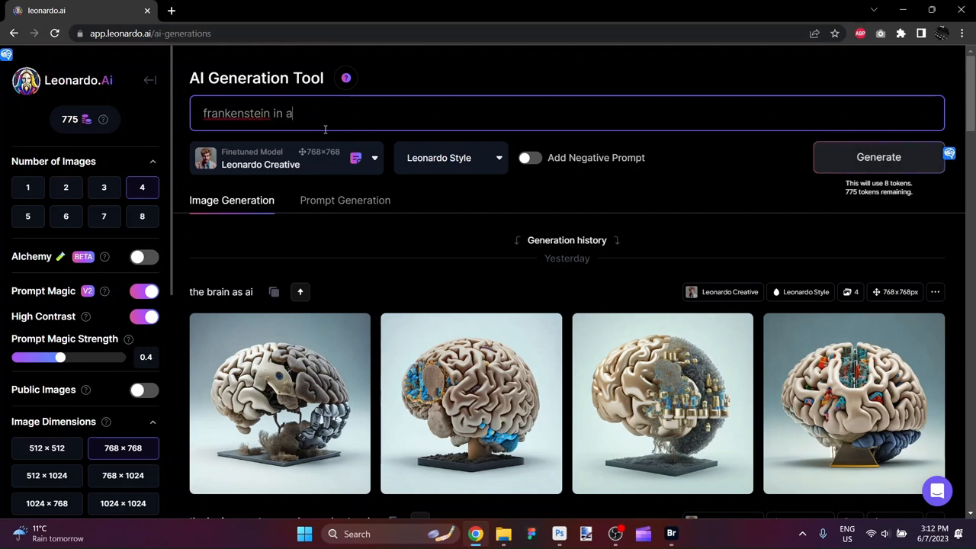
type("mad")
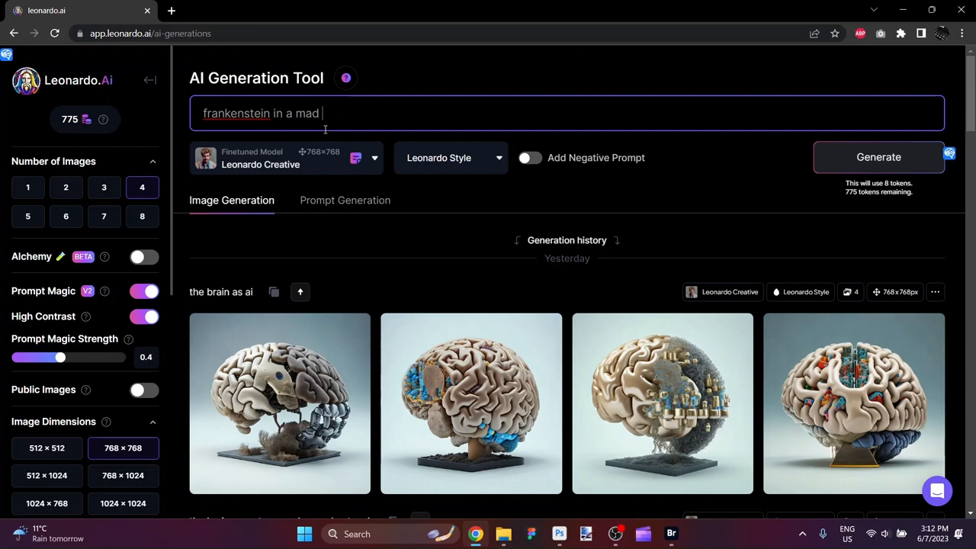
type("scientist")
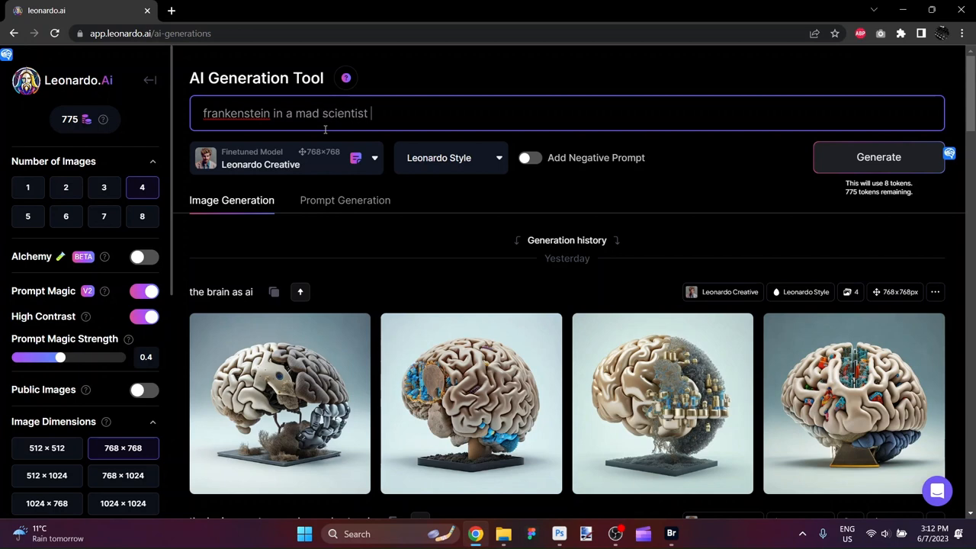
type("laboratory")
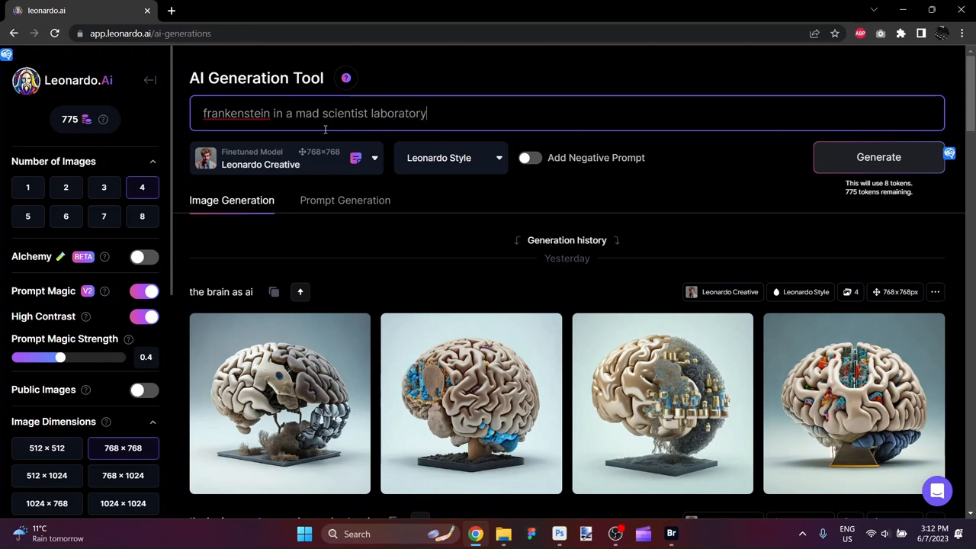
type(", only")
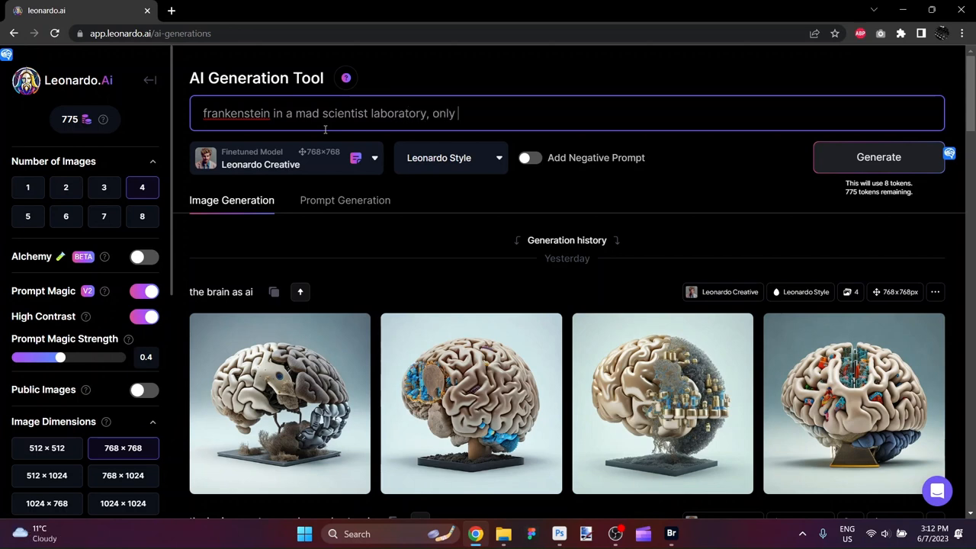
type("one charac")
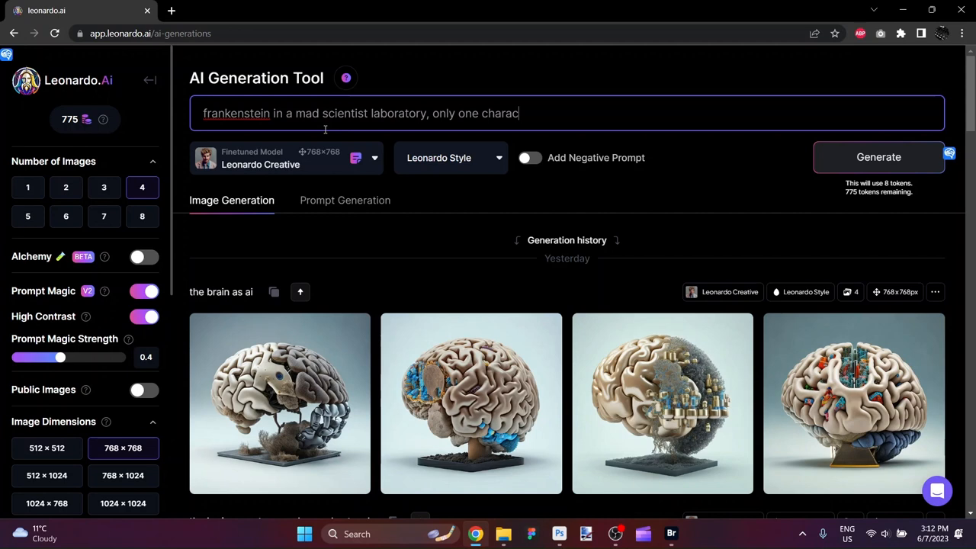
type("ter")
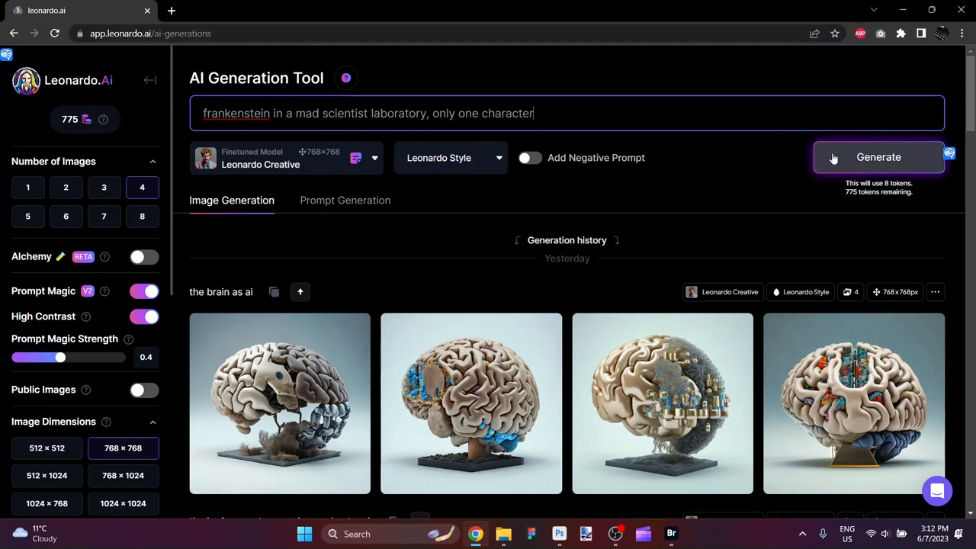
mouse_move(752, 158)
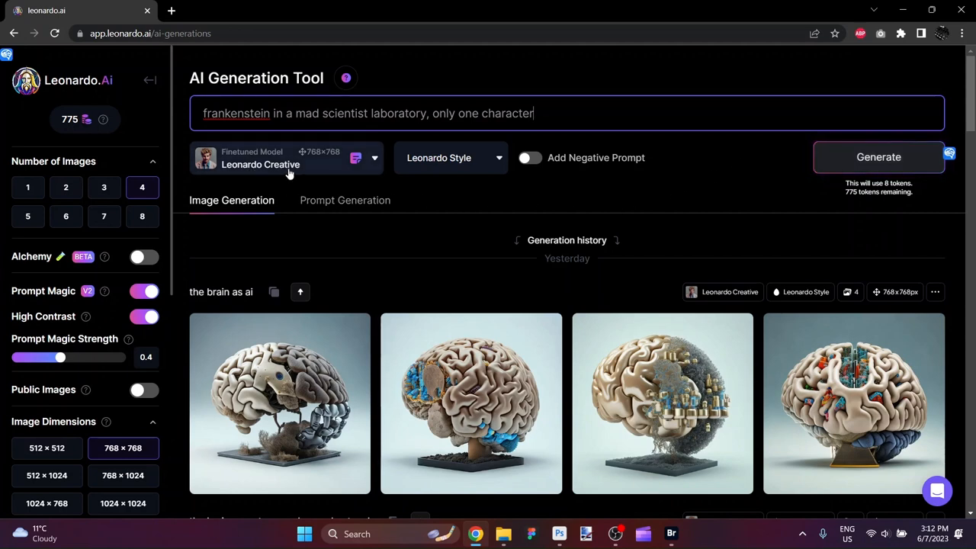
mouse_move(489, 166)
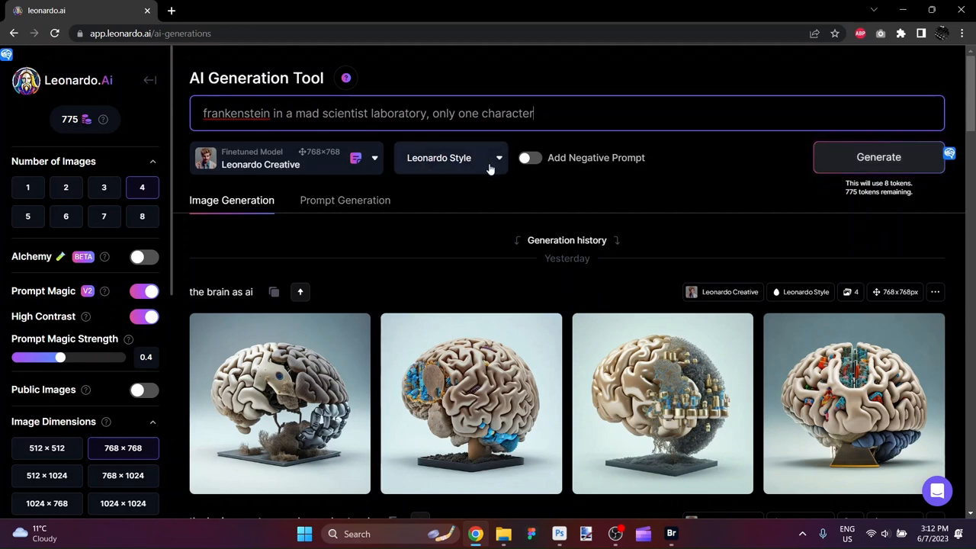
left_click(145, 316)
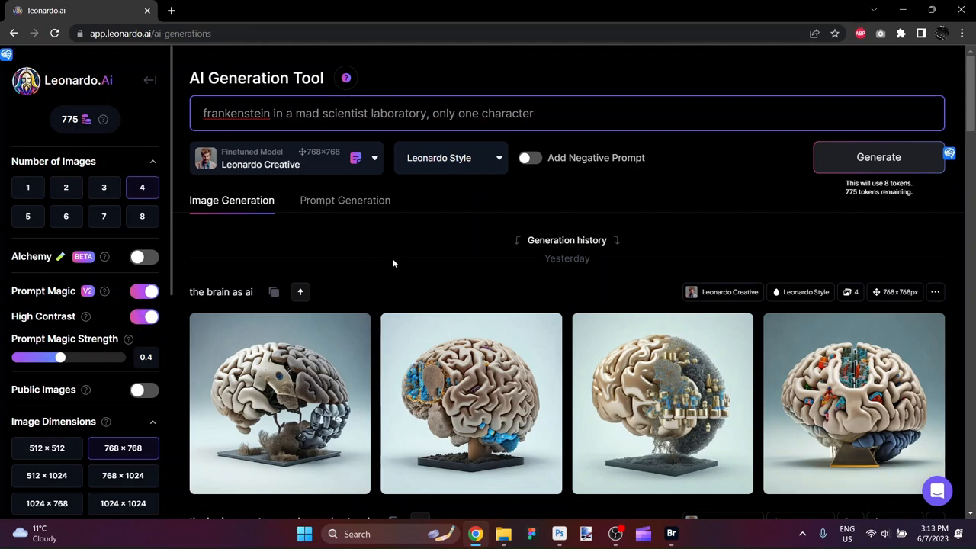
mouse_move(879, 157)
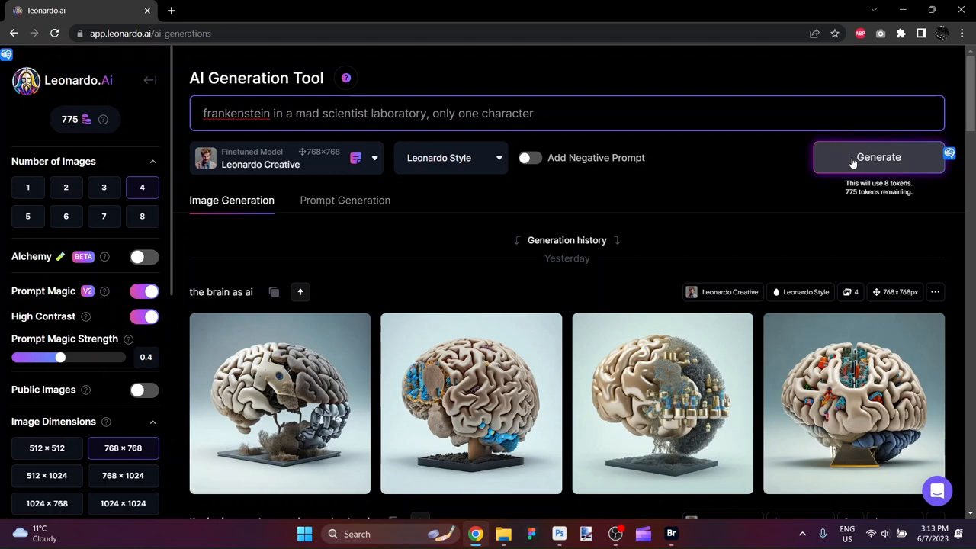
Generate Frankenstein batches with the default model, Leonardo Diffusion and RPG 4.0
left_click(878, 157)
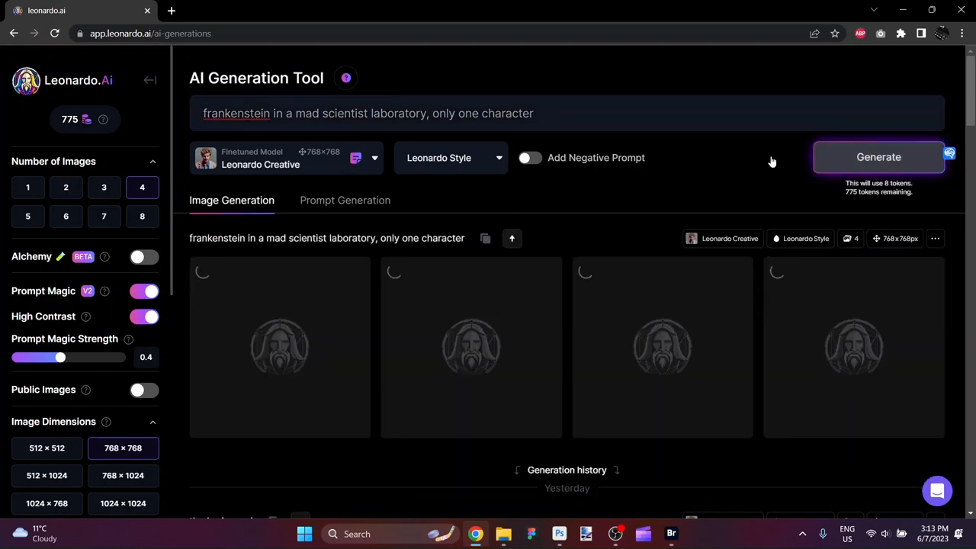
left_click(878, 157)
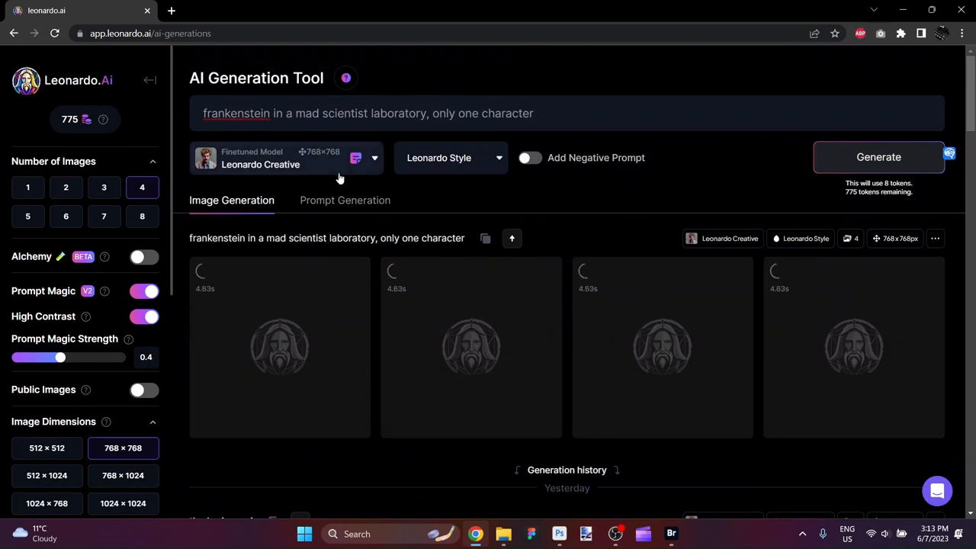
left_click(373, 158)
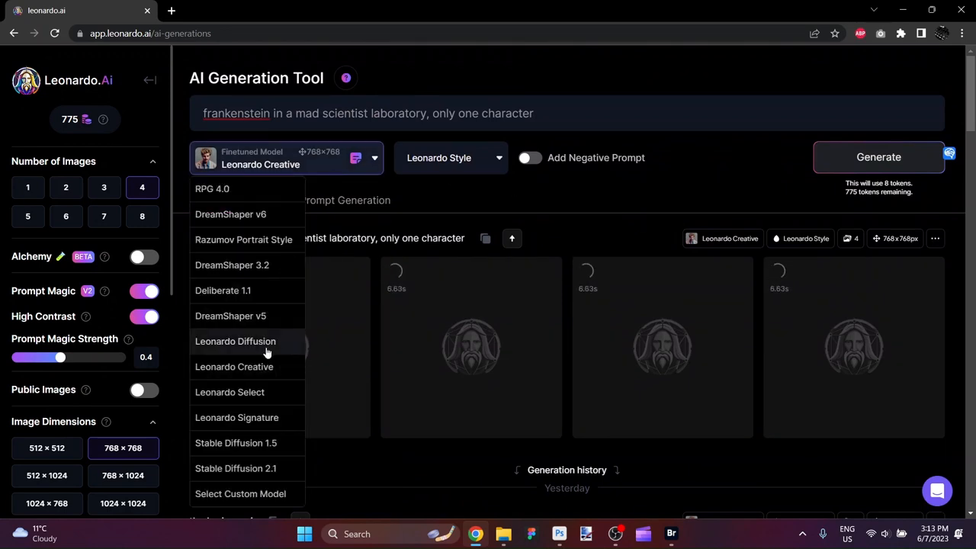
left_click(236, 341)
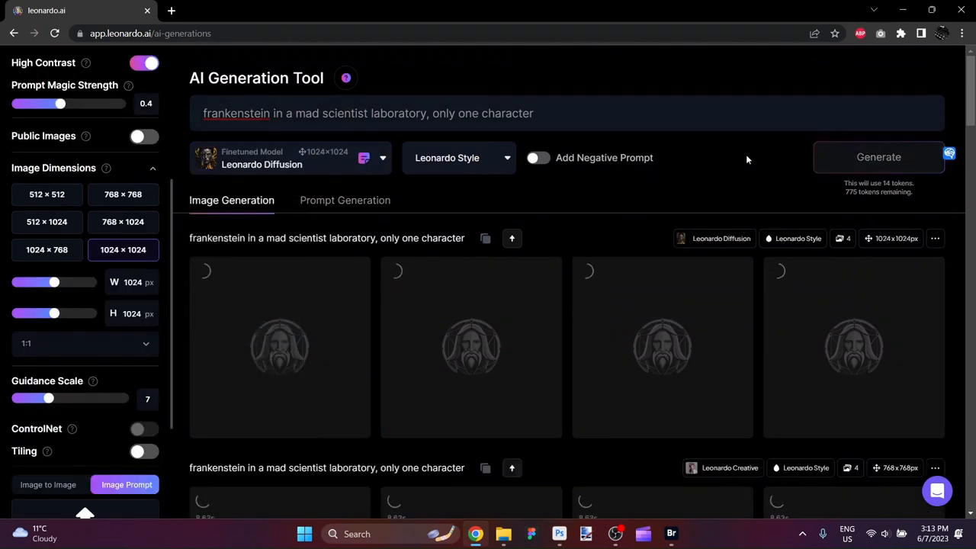
left_click(289, 158)
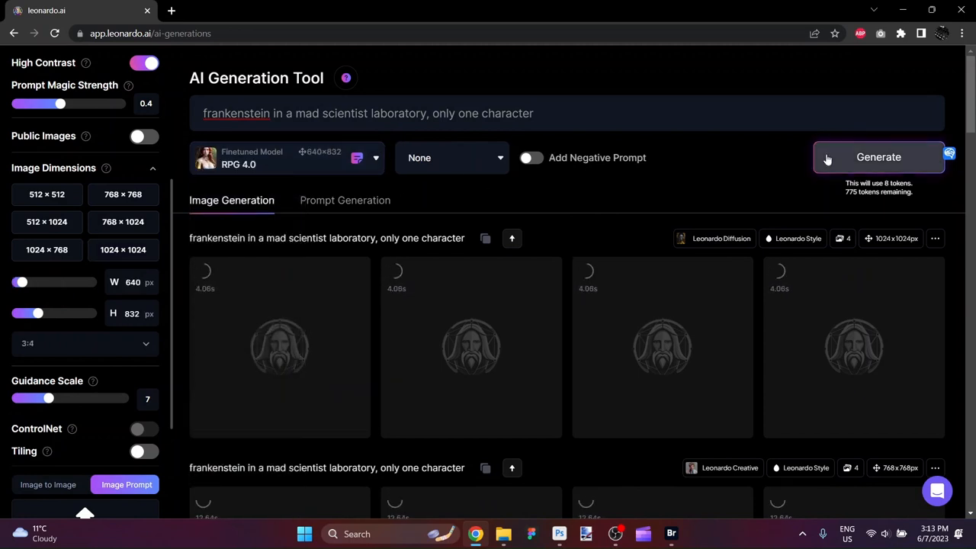
left_click(878, 157)
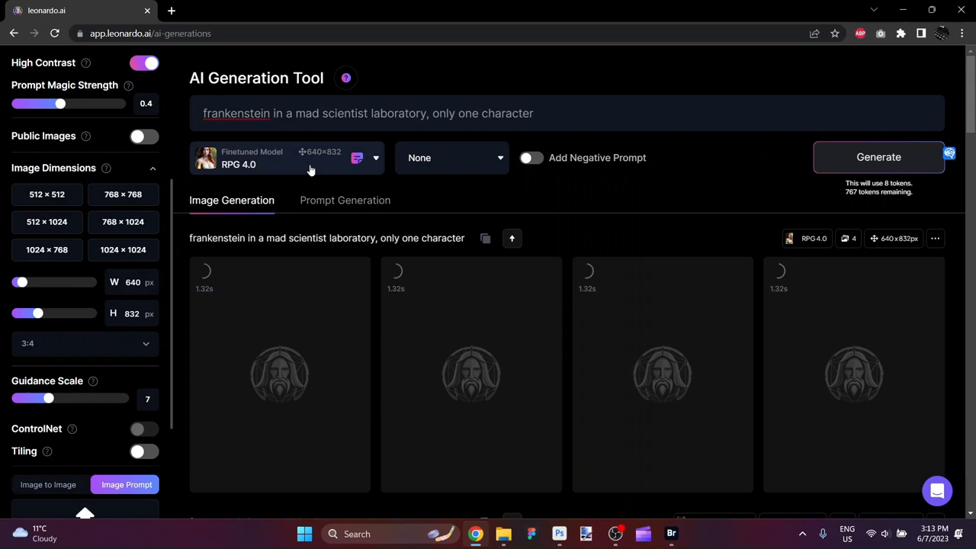
Generate another batch of the prompt with DreamShaper v6
left_click(286, 158)
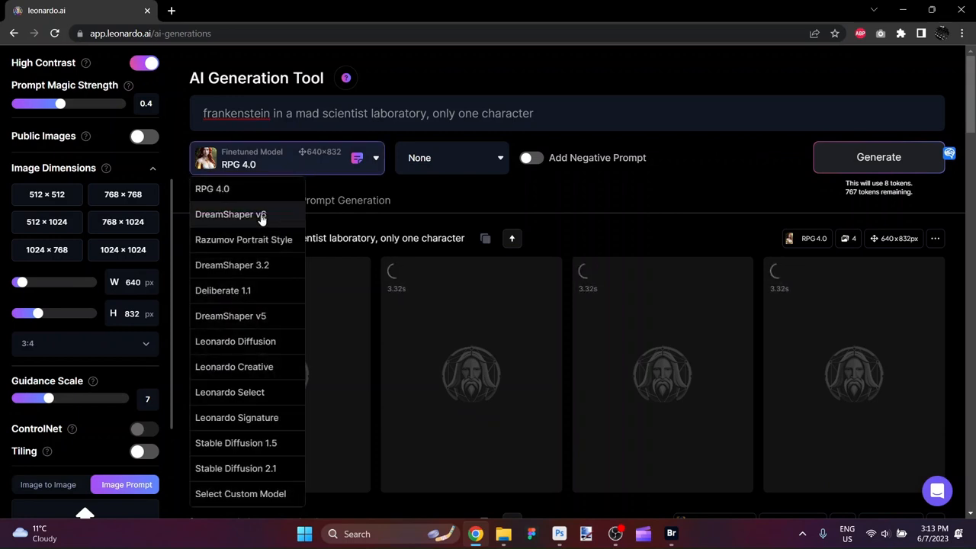
left_click(230, 215)
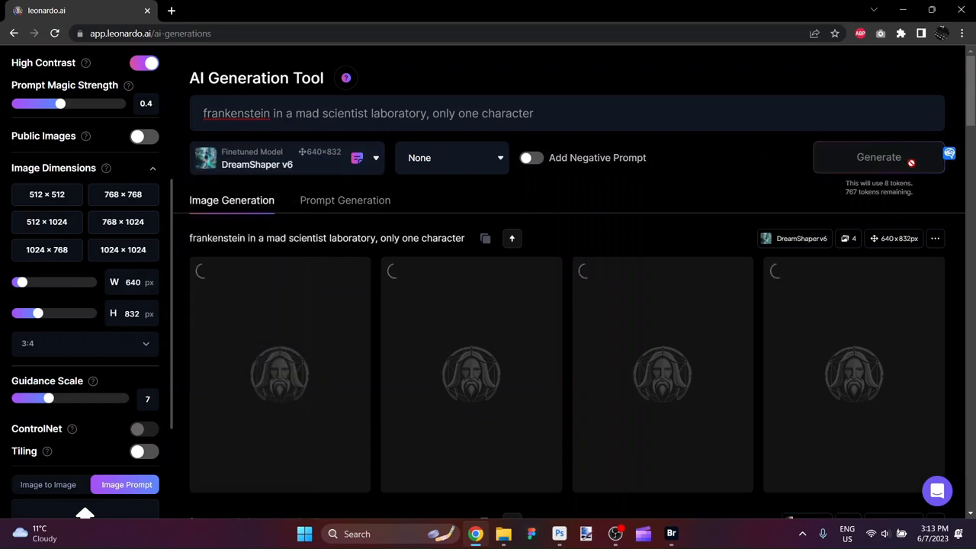
left_click(878, 157)
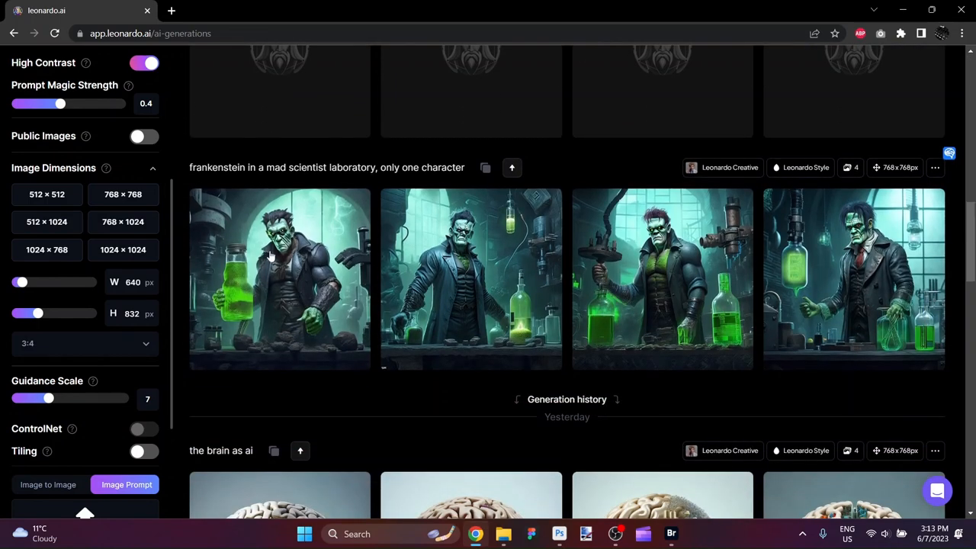
Step through the four Leonardo Creative Frankenstein images full size, then close the viewer
left_click(279, 279)
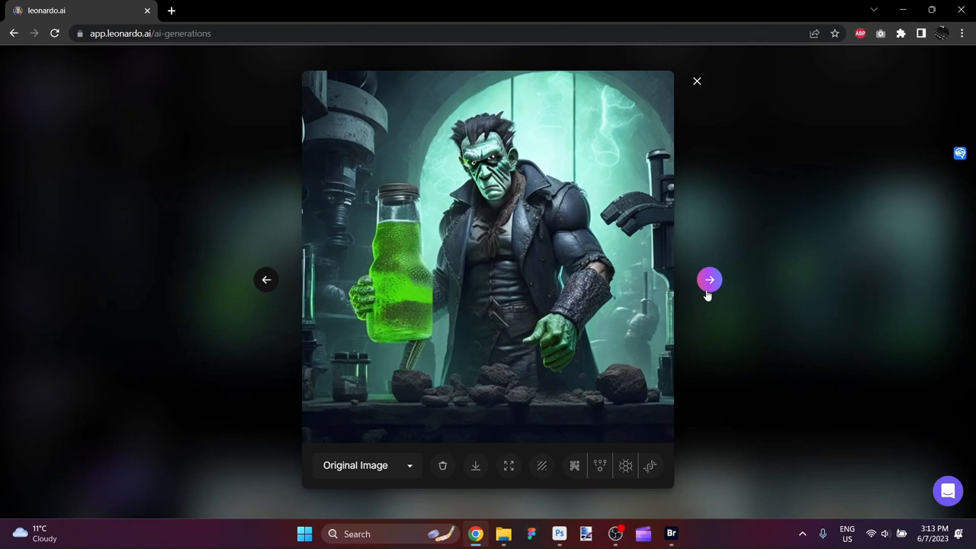
left_click(709, 280)
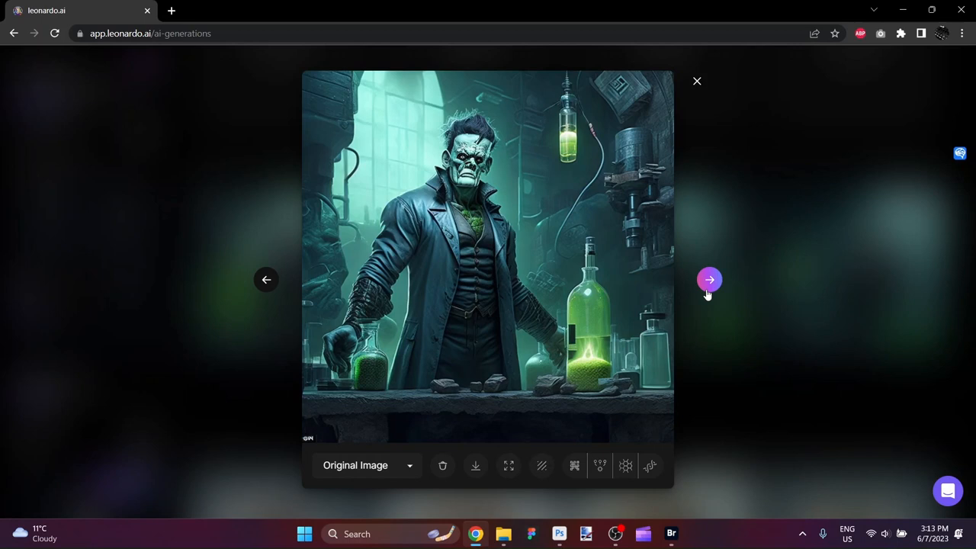
left_click(709, 279)
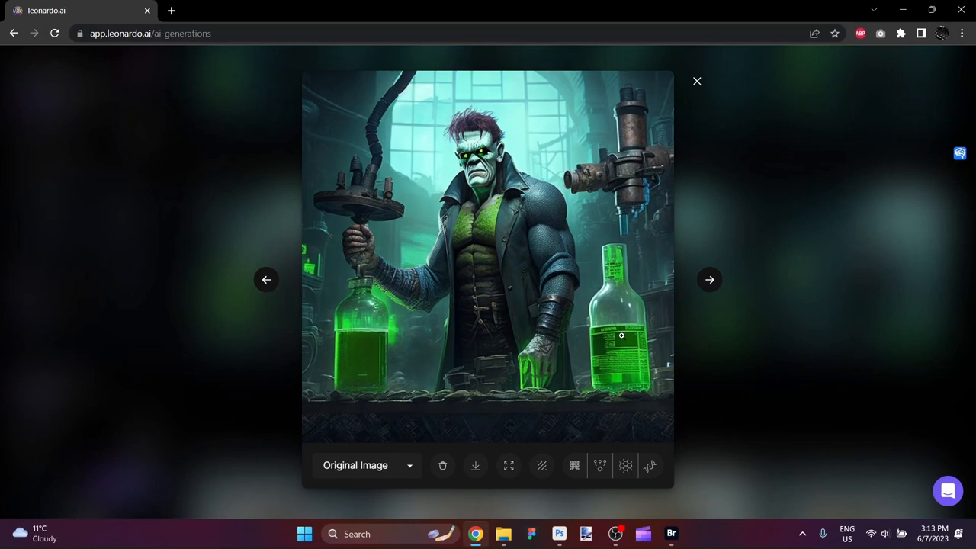
left_click(709, 280)
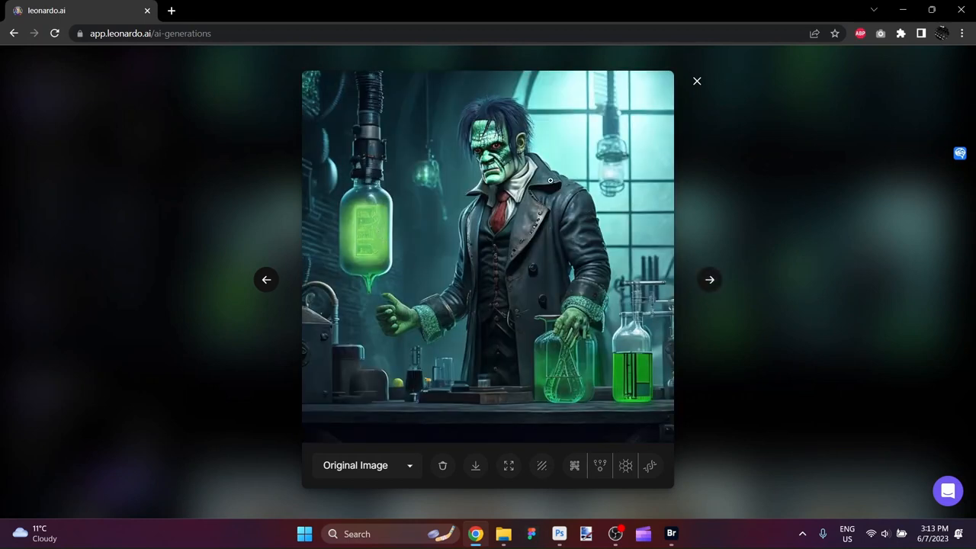
mouse_move(505, 176)
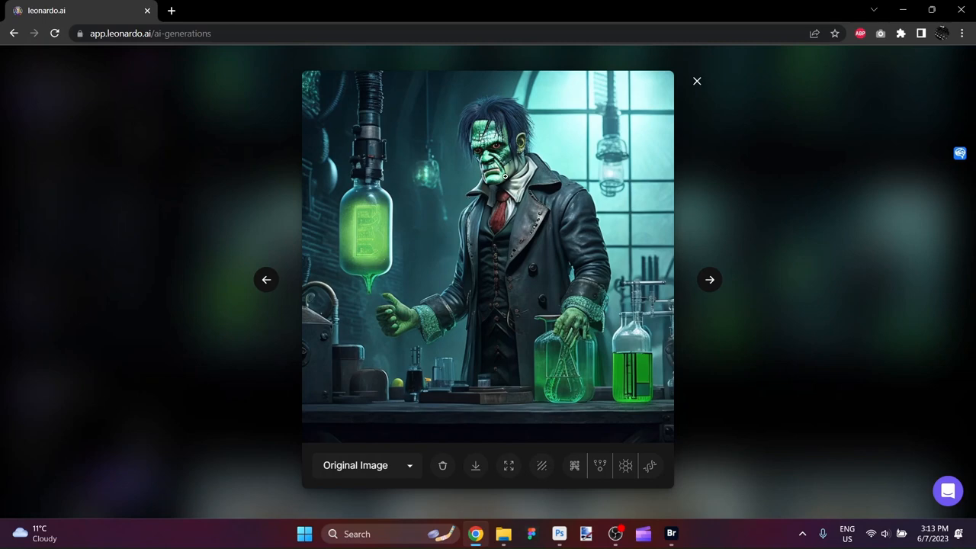
mouse_move(696, 81)
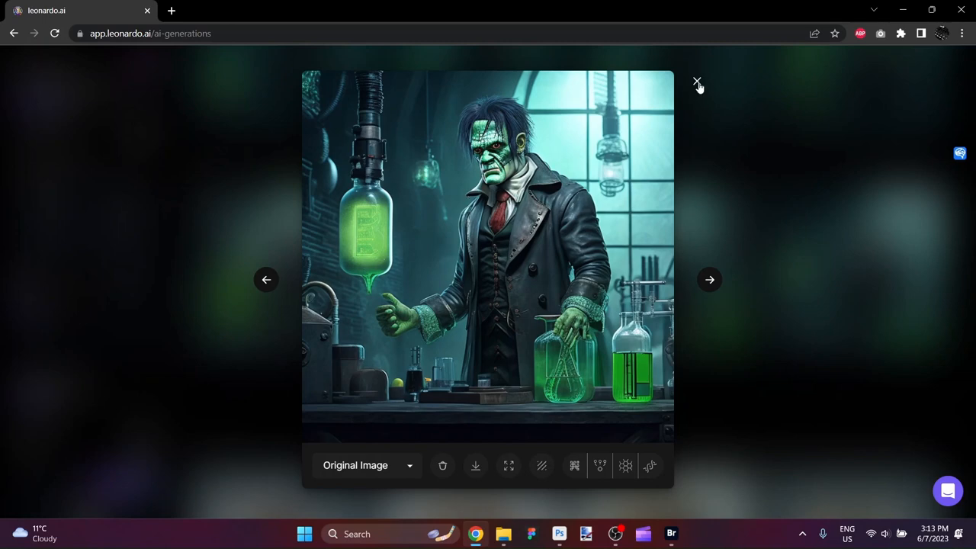
left_click(695, 82)
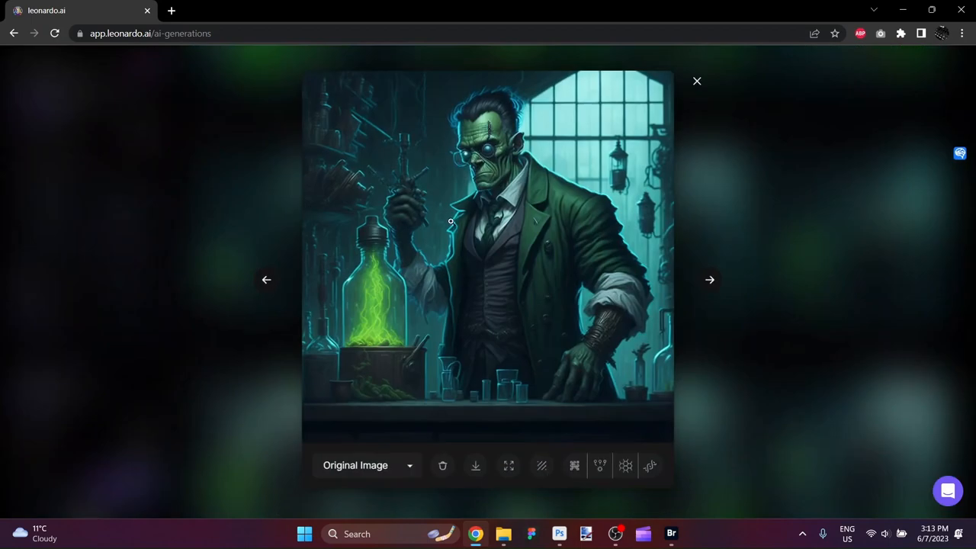
mouse_move(696, 282)
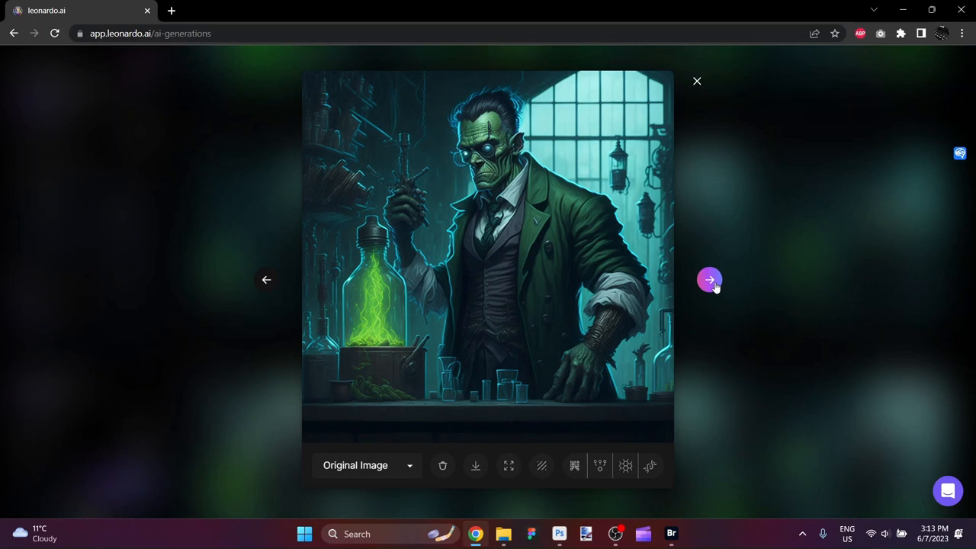
Cycle through the Leonardo Diffusion Frankenstein images back to the first, then close the viewer
left_click(709, 280)
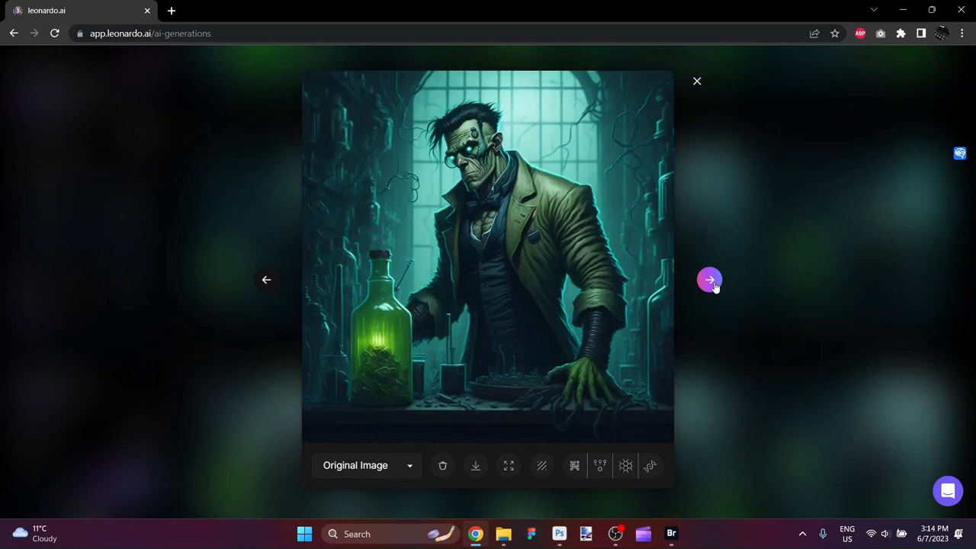
left_click(708, 280)
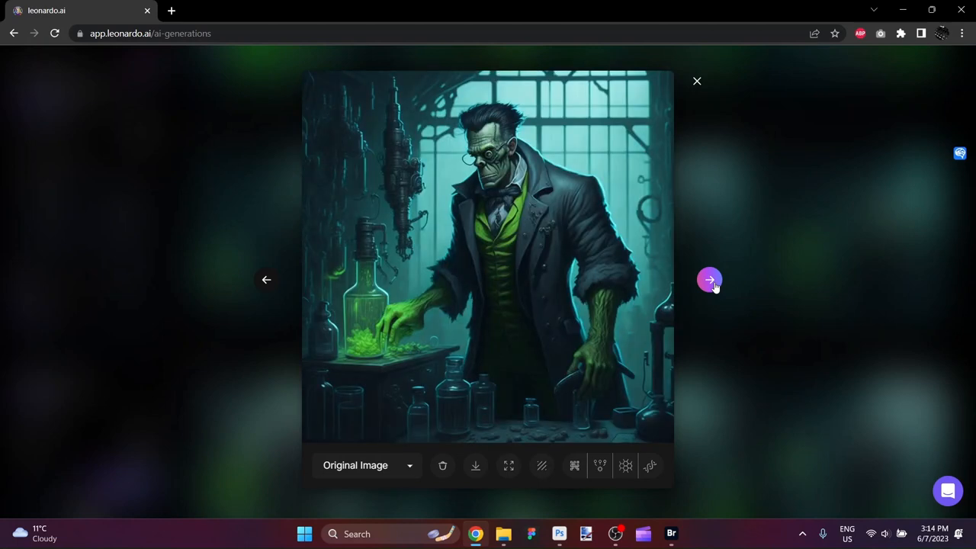
left_click(709, 279)
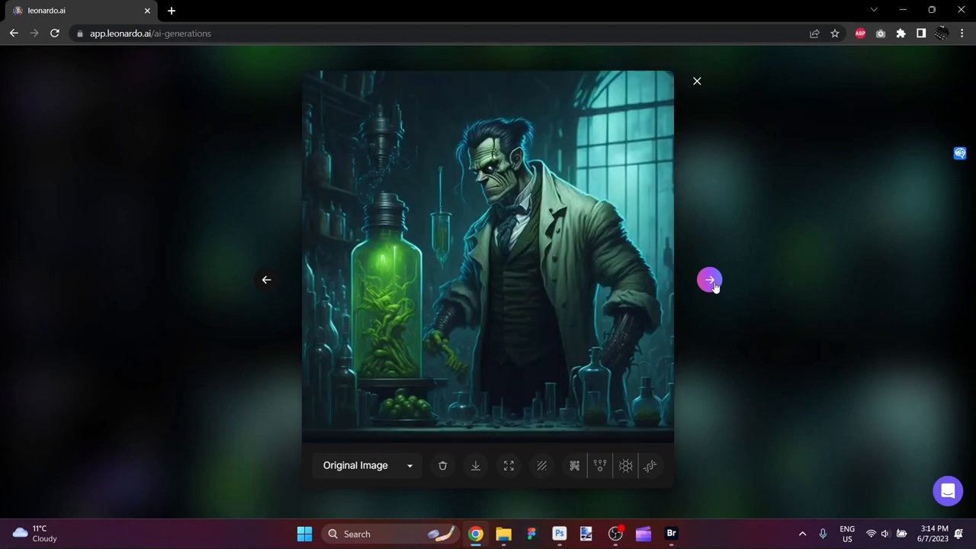
left_click(710, 279)
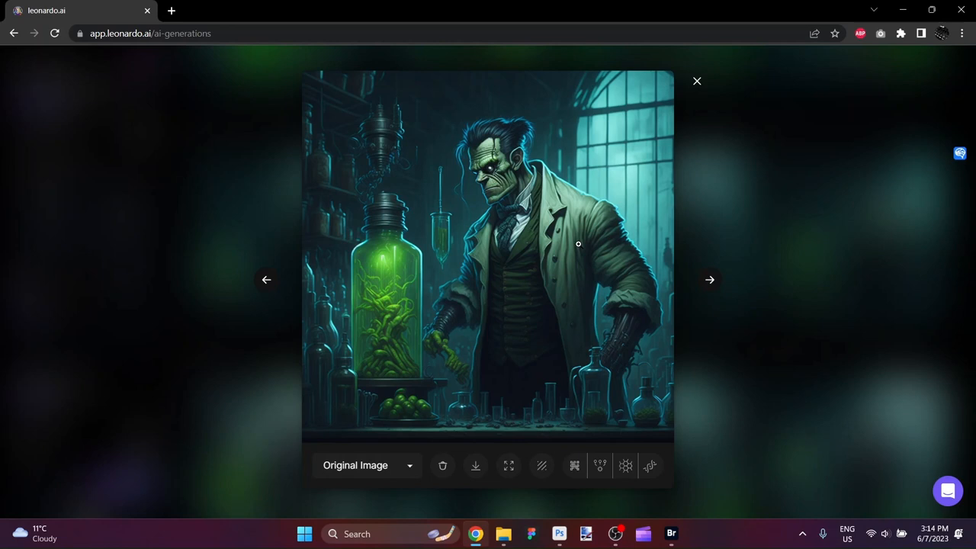
mouse_move(526, 289)
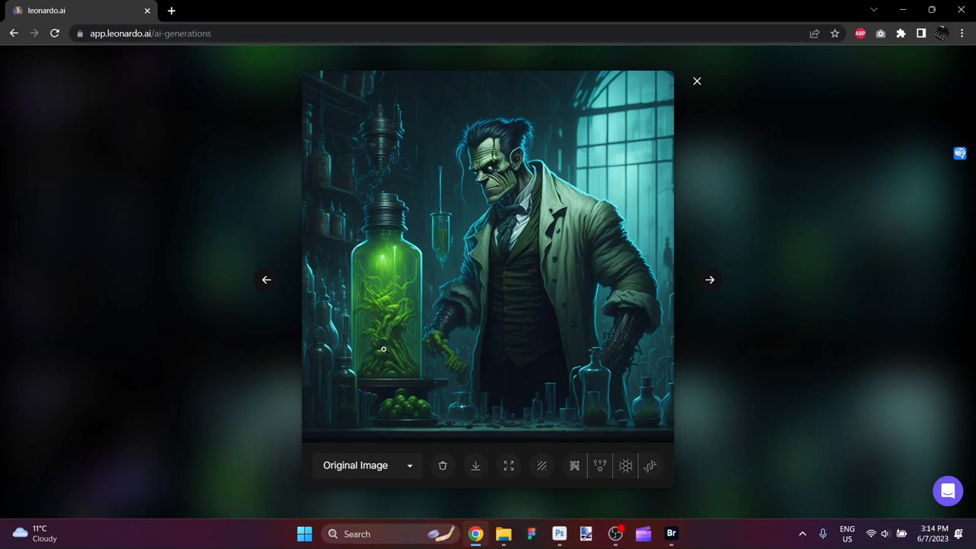
mouse_move(452, 237)
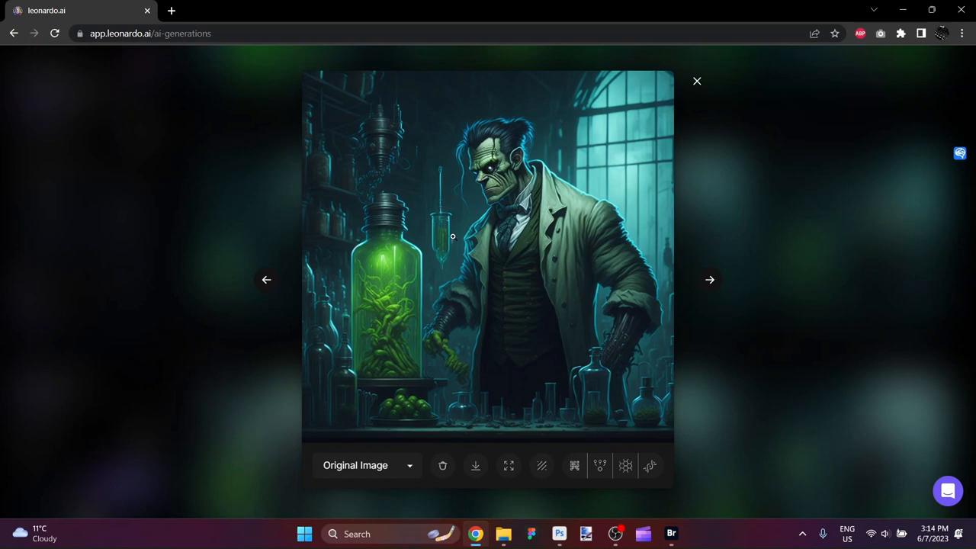
mouse_move(698, 312)
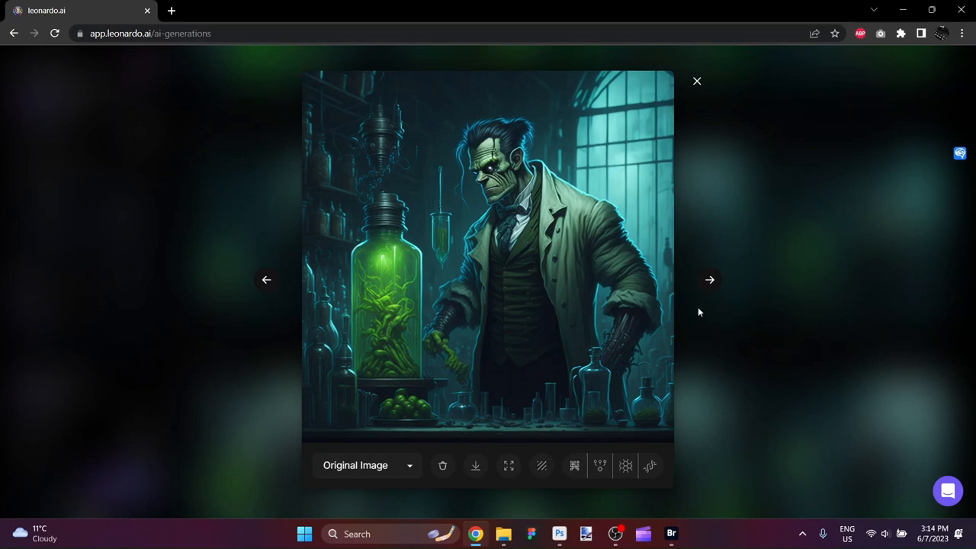
left_click(710, 279)
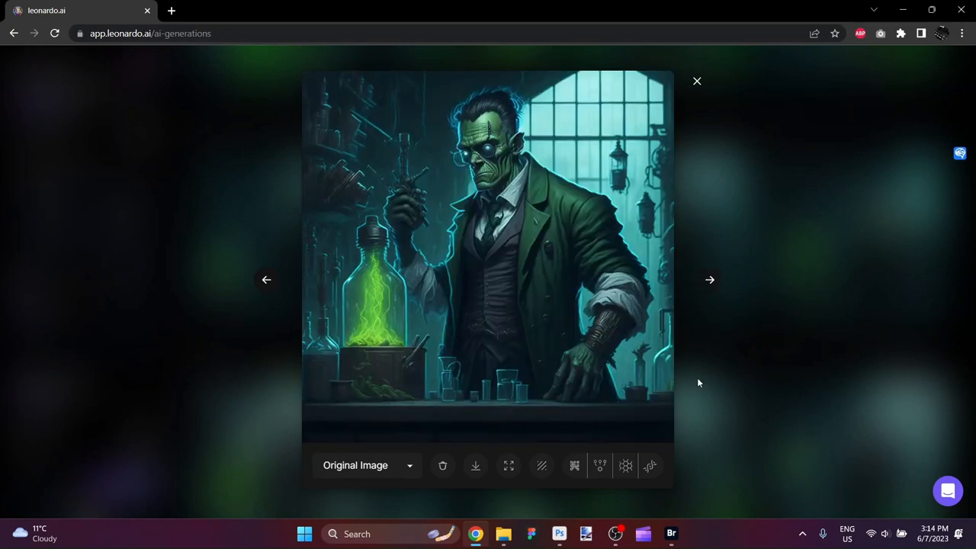
left_click(696, 80)
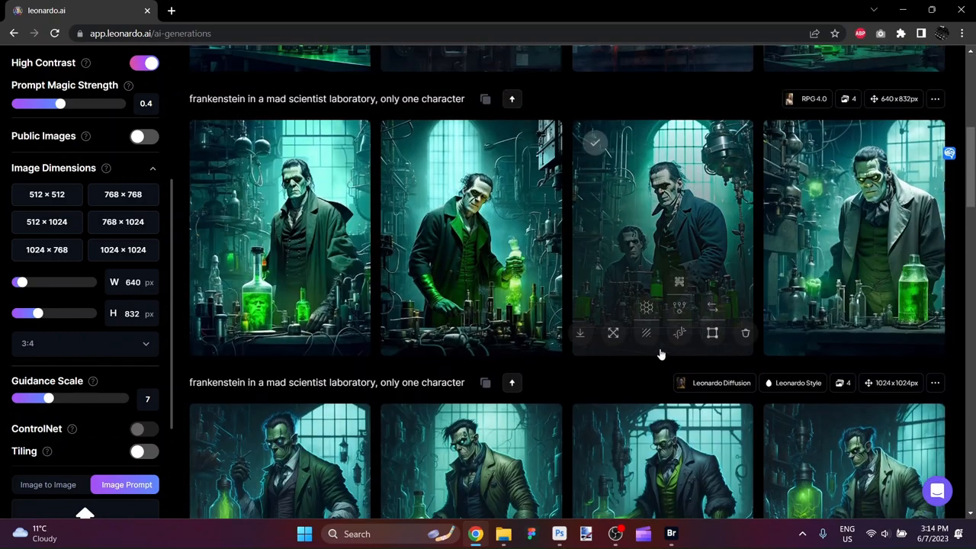
View each RPG 4.0 Frankenstein image full size, then return to the generation feed
left_click(471, 237)
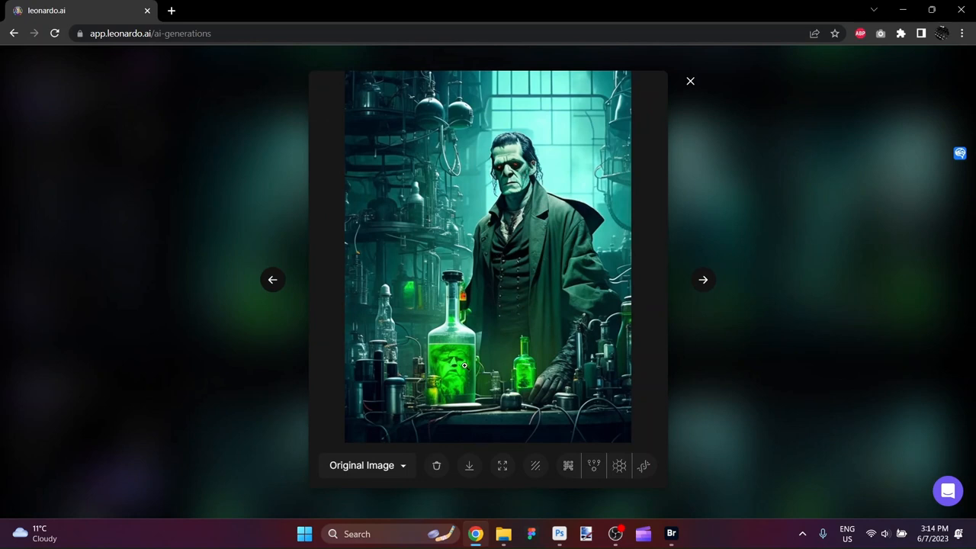
mouse_move(457, 369)
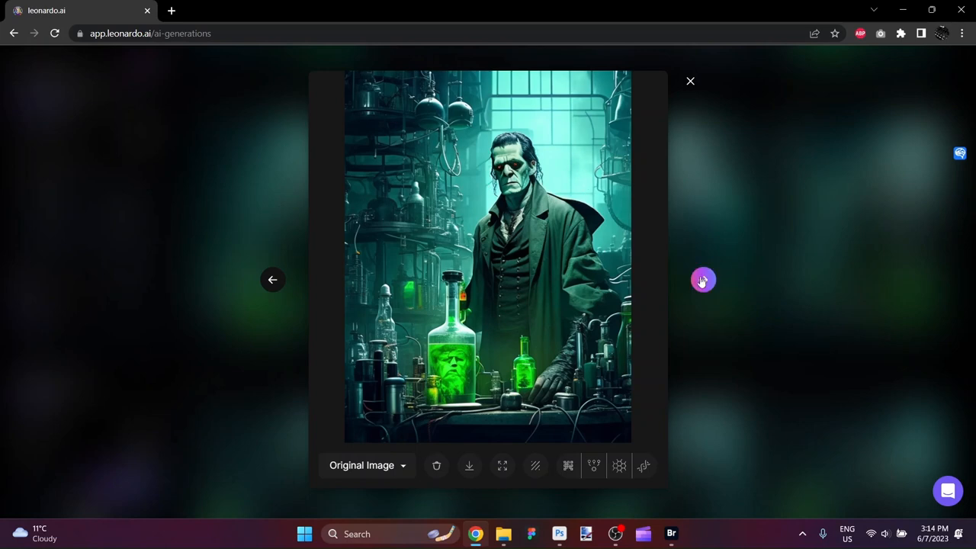
left_click(702, 280)
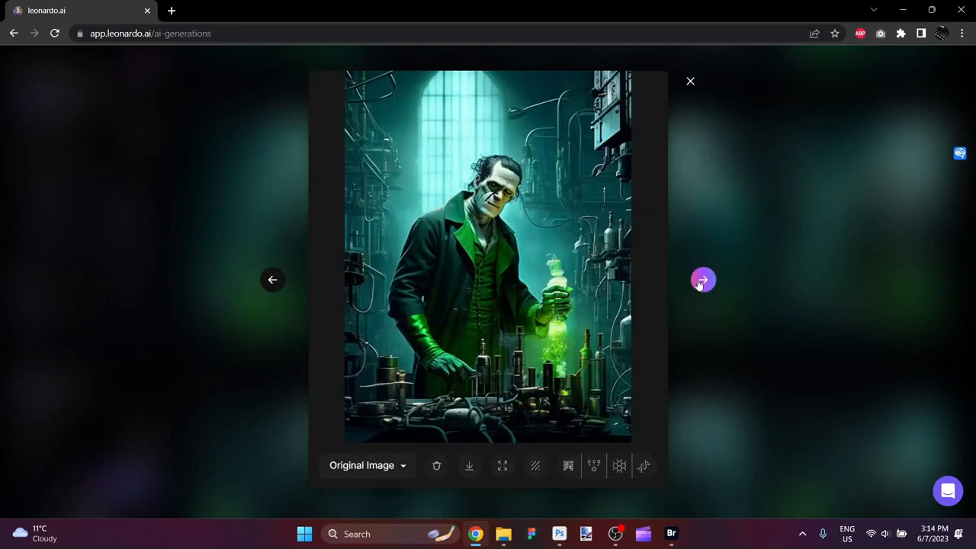
left_click(703, 280)
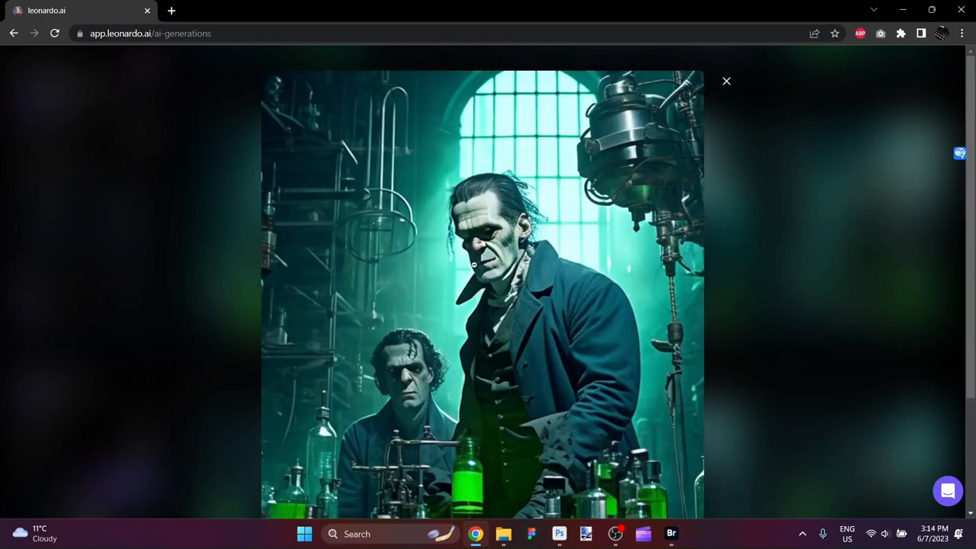
mouse_move(443, 357)
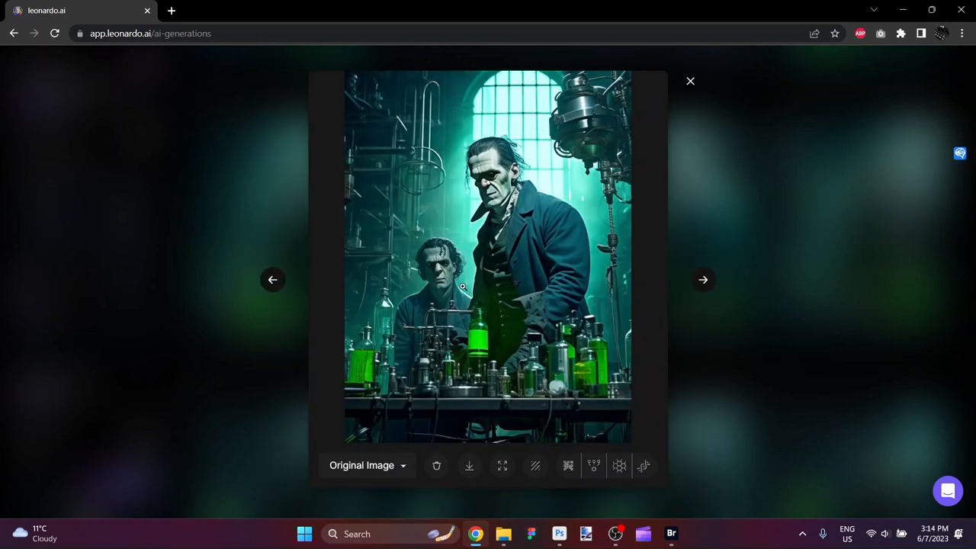
mouse_move(170, 276)
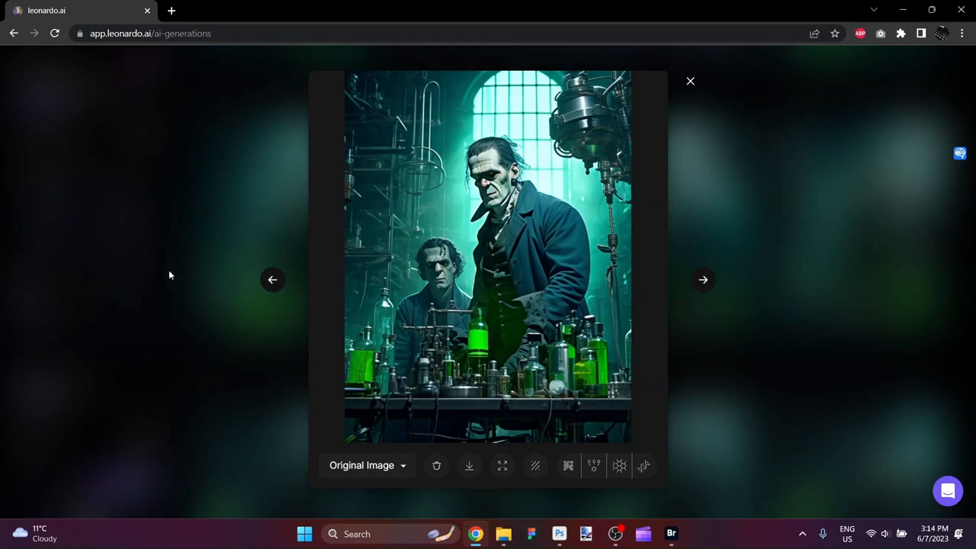
left_click(690, 81)
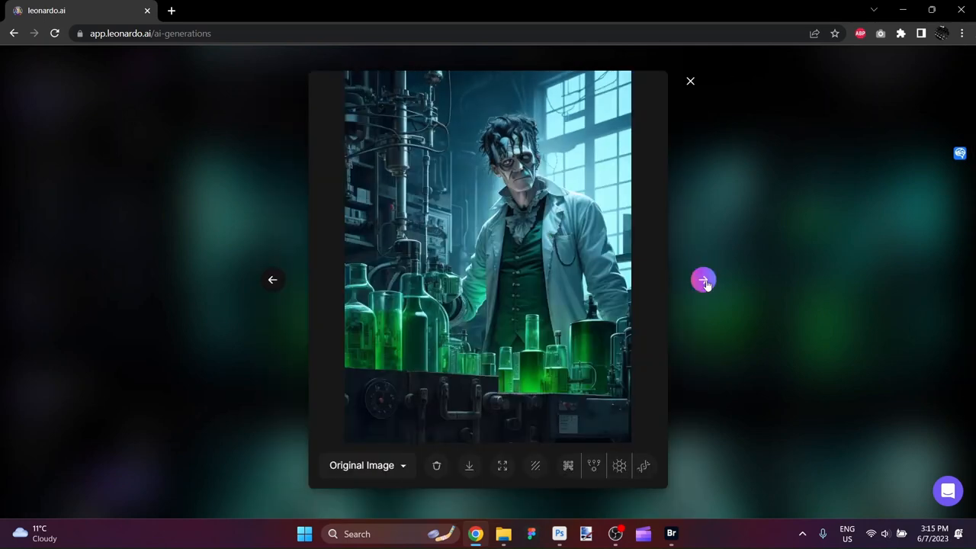
left_click(702, 280)
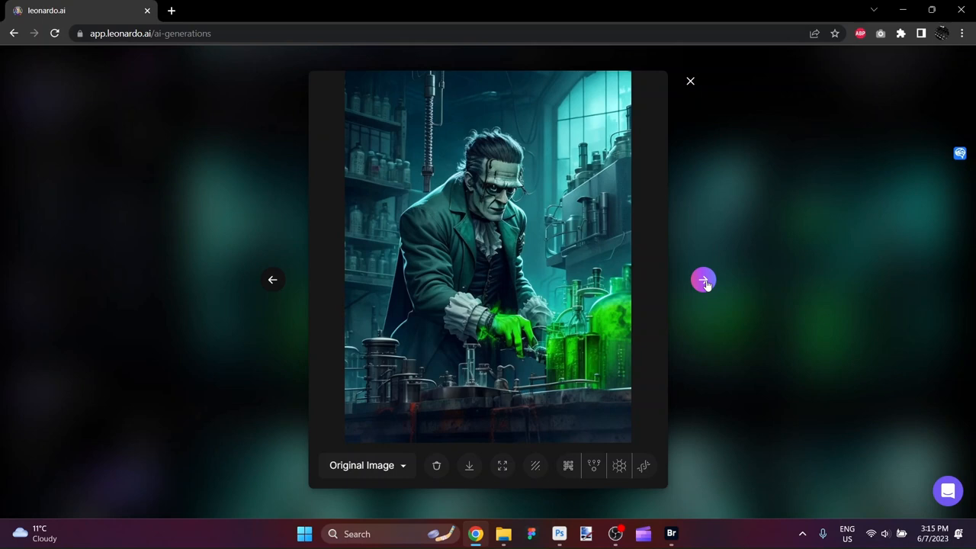
left_click(703, 280)
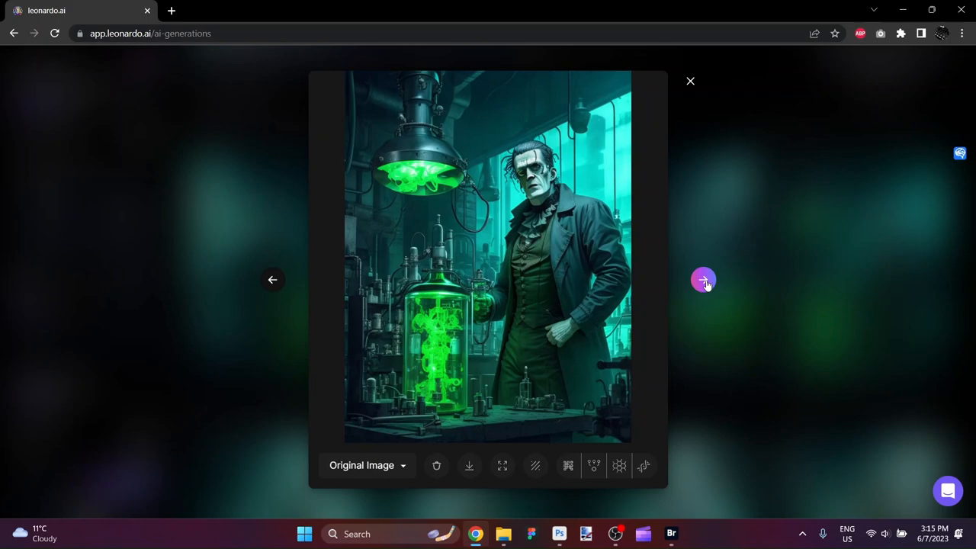
mouse_move(700, 373)
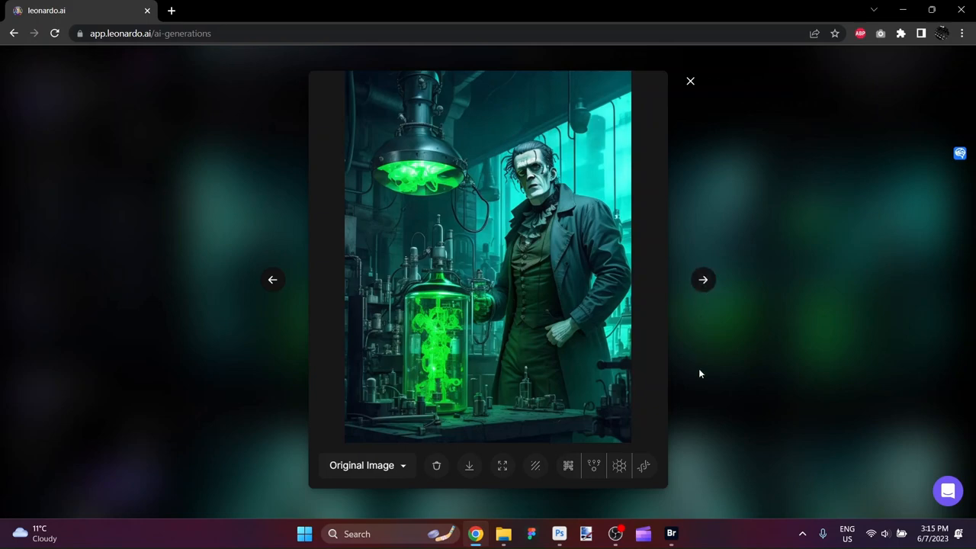
left_click(691, 80)
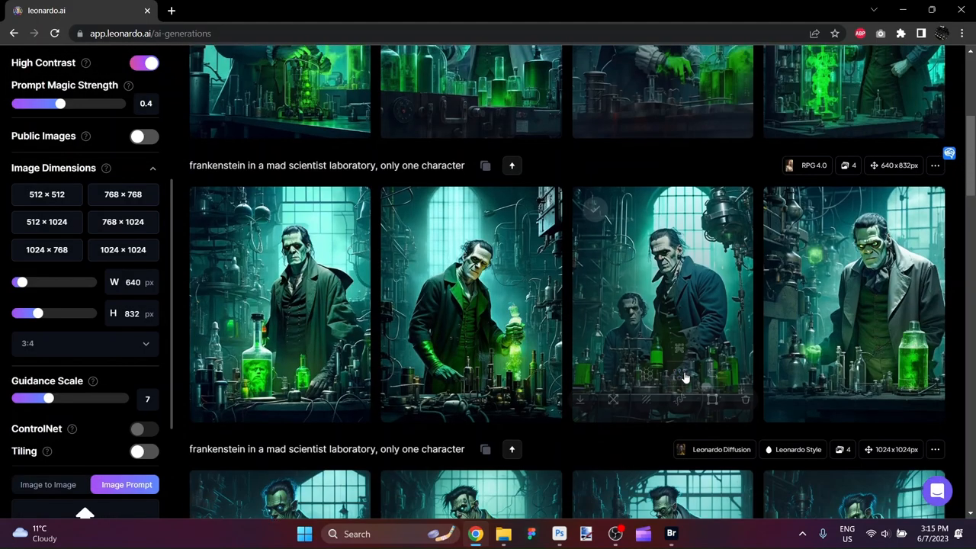
mouse_move(646, 372)
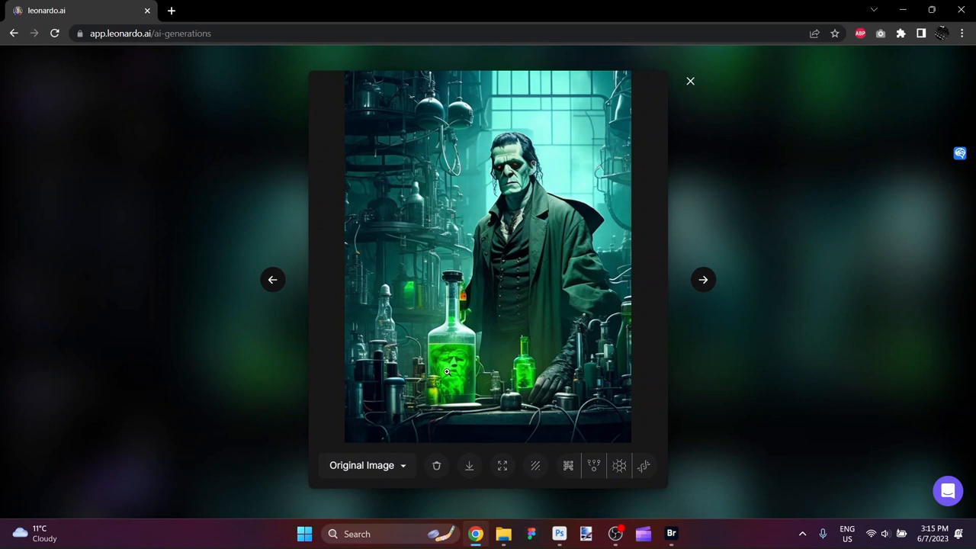
mouse_move(520, 303)
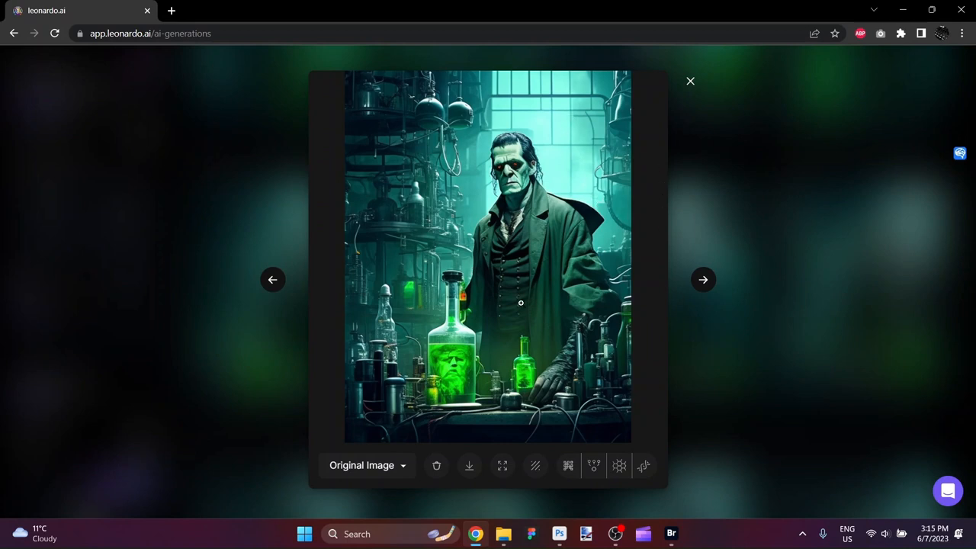
mouse_move(568, 466)
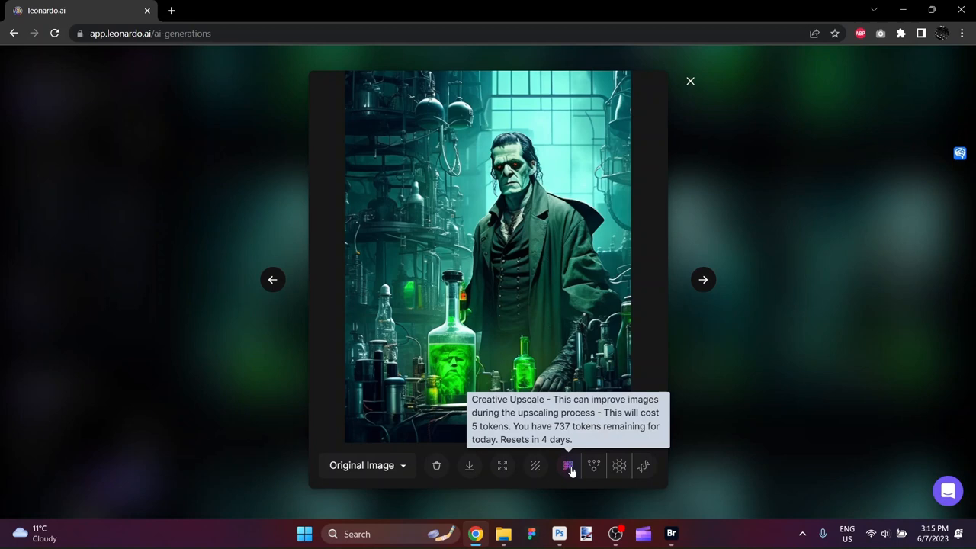
mouse_move(594, 466)
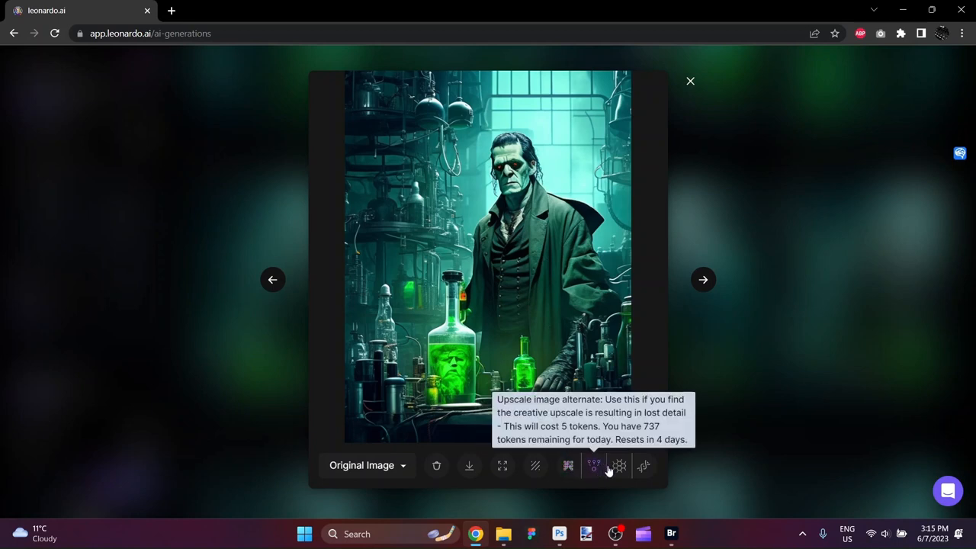
mouse_move(643, 466)
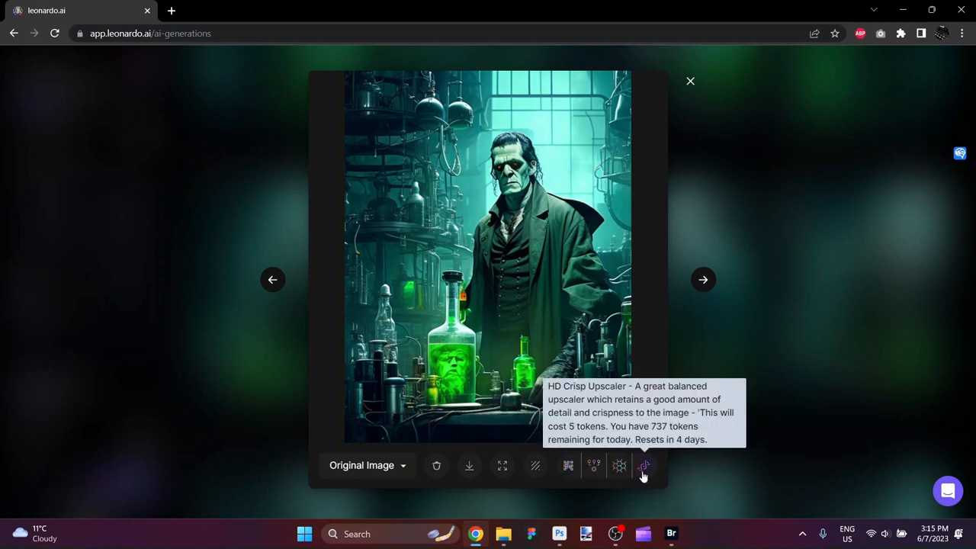
Run the HD Crisp upscaler on the bottled-head Frankenstein image
left_click(643, 466)
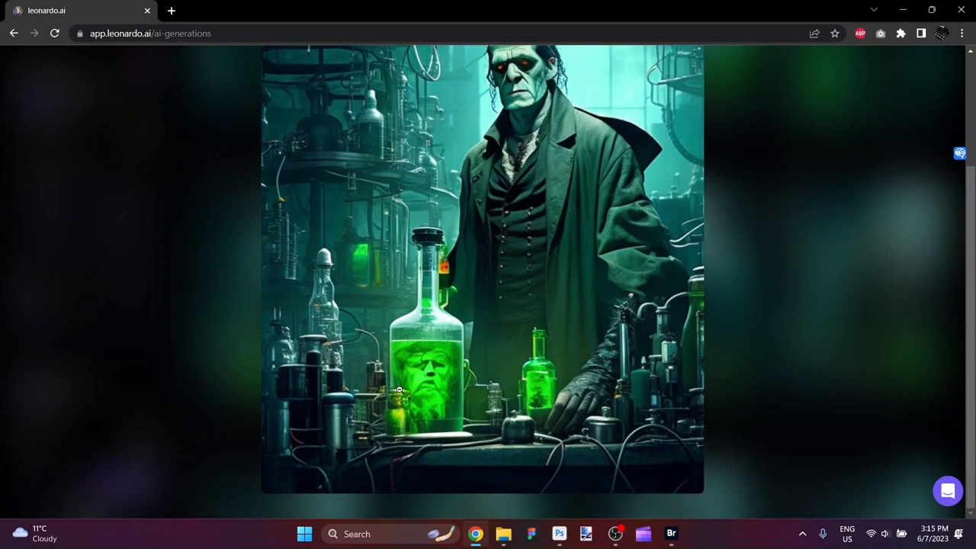
mouse_move(465, 334)
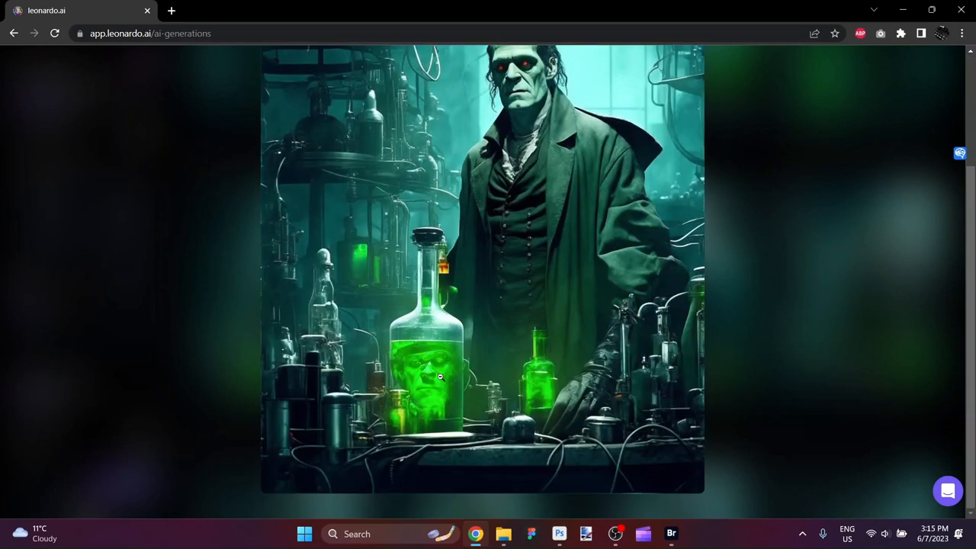
Open the HD Crisp upscaled Frankenstein image and download it
left_click(482, 267)
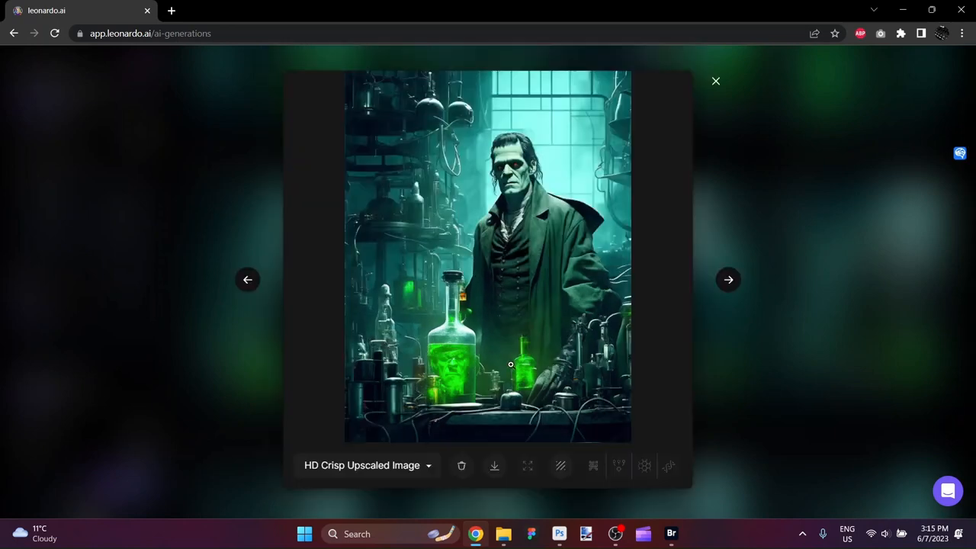
mouse_move(494, 465)
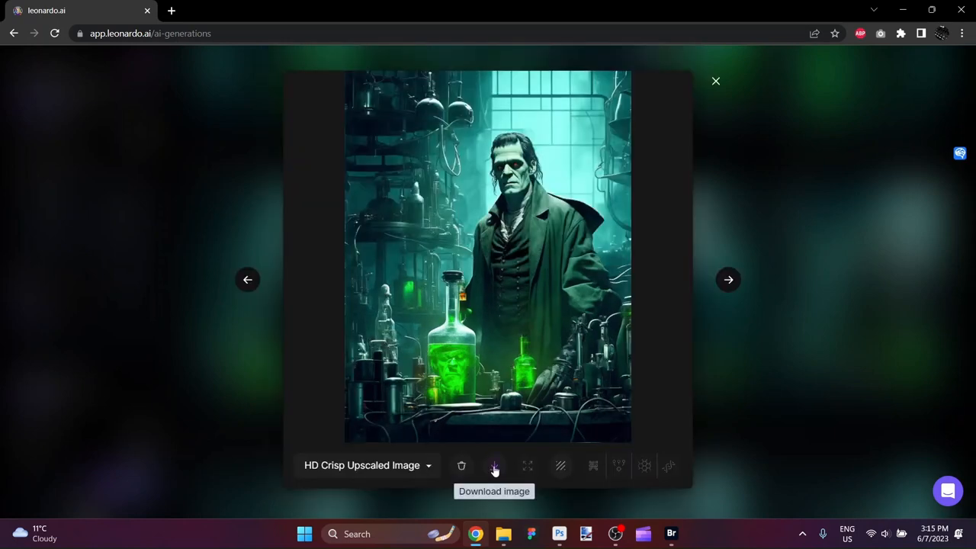
left_click(495, 465)
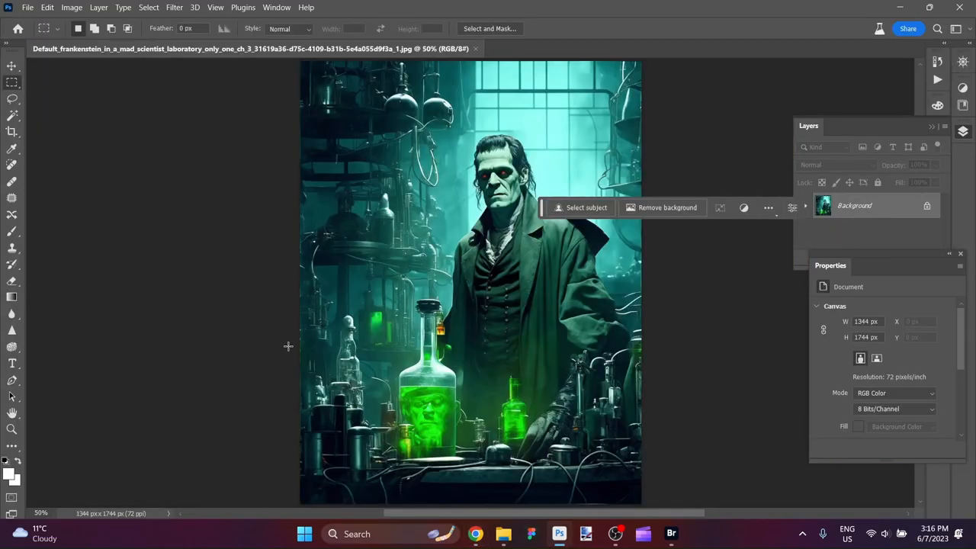
mouse_move(393, 303)
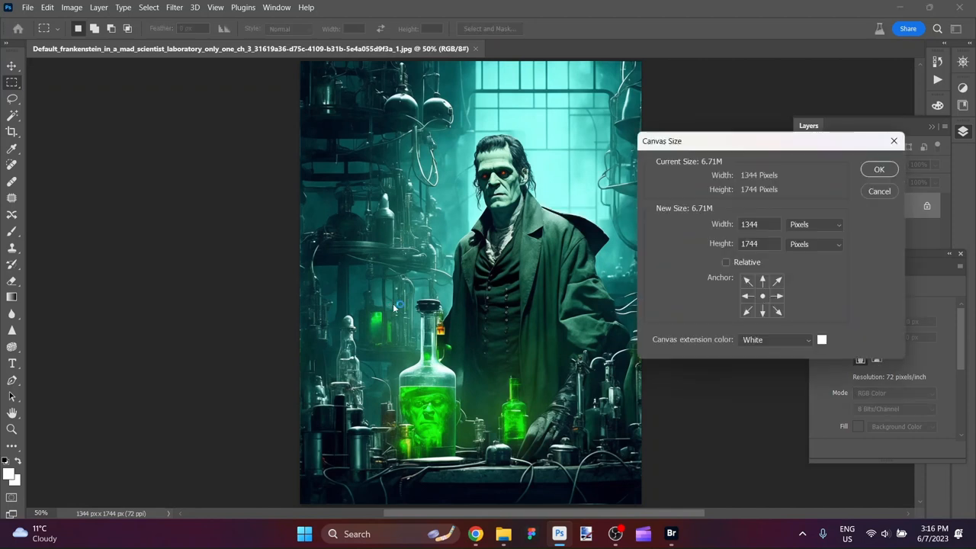
mouse_move(393, 308)
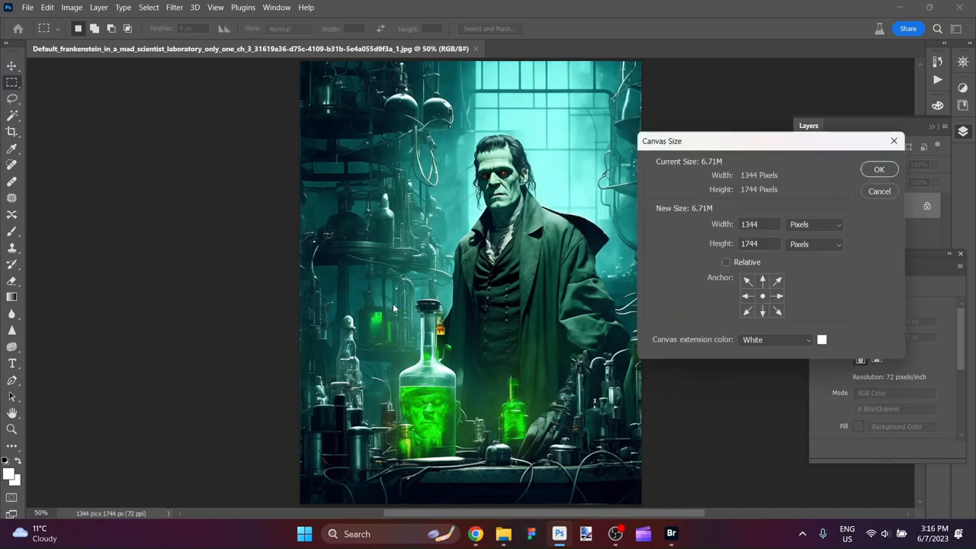
Set the canvas width to 3300 pixels and apply it
left_click(759, 225)
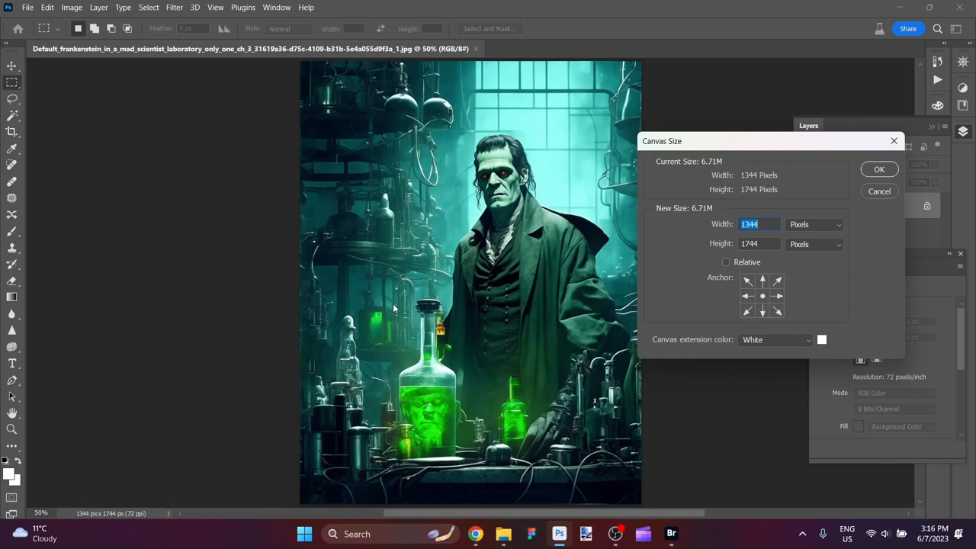
type("3300")
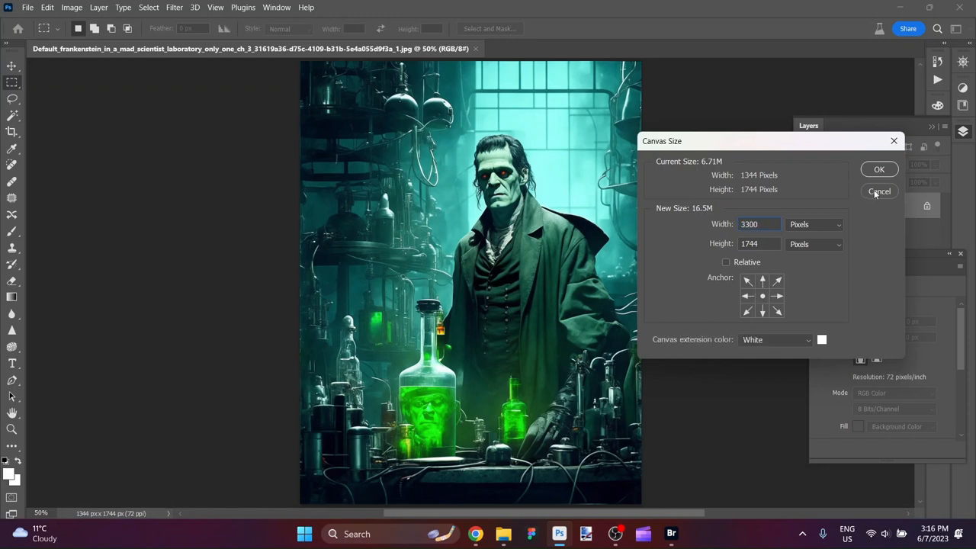
left_click(878, 169)
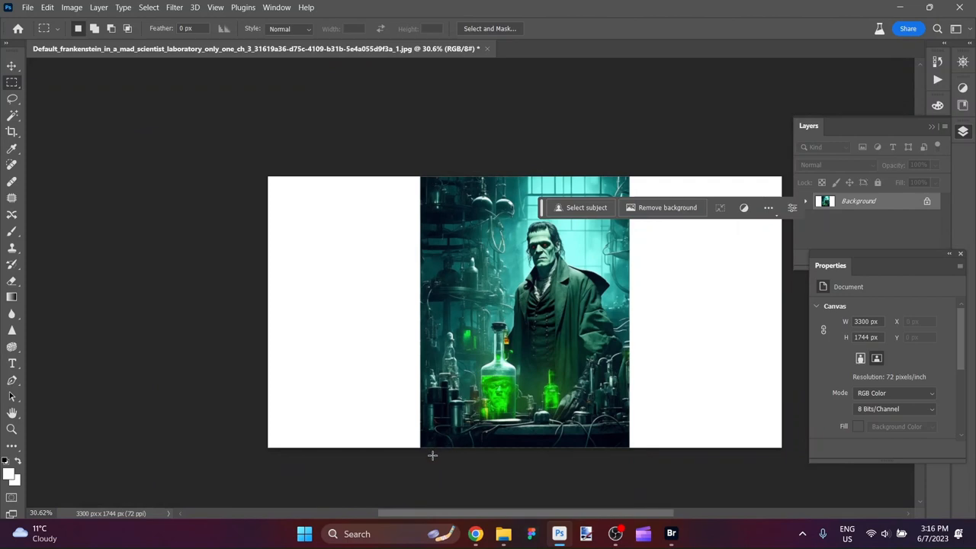
mouse_move(433, 456)
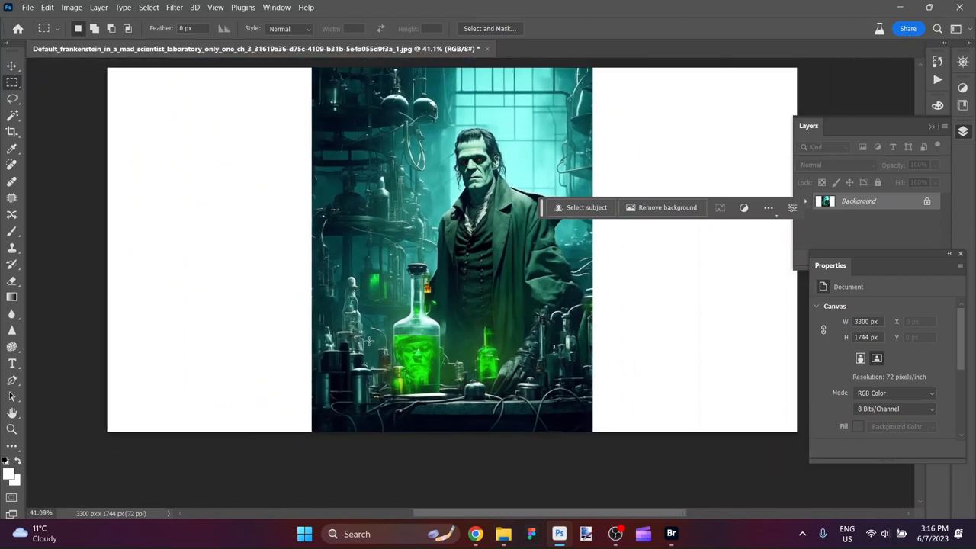
mouse_move(328, 339)
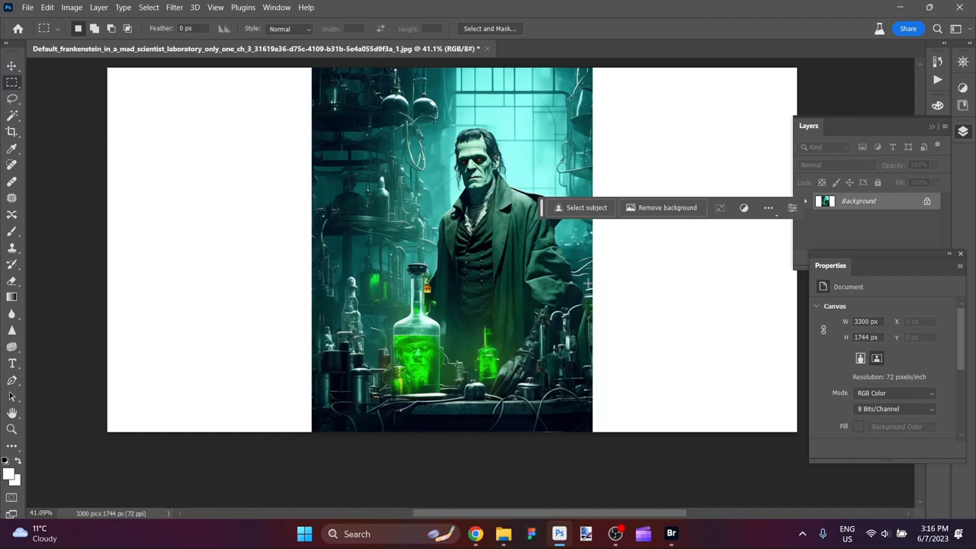
mouse_move(581, 296)
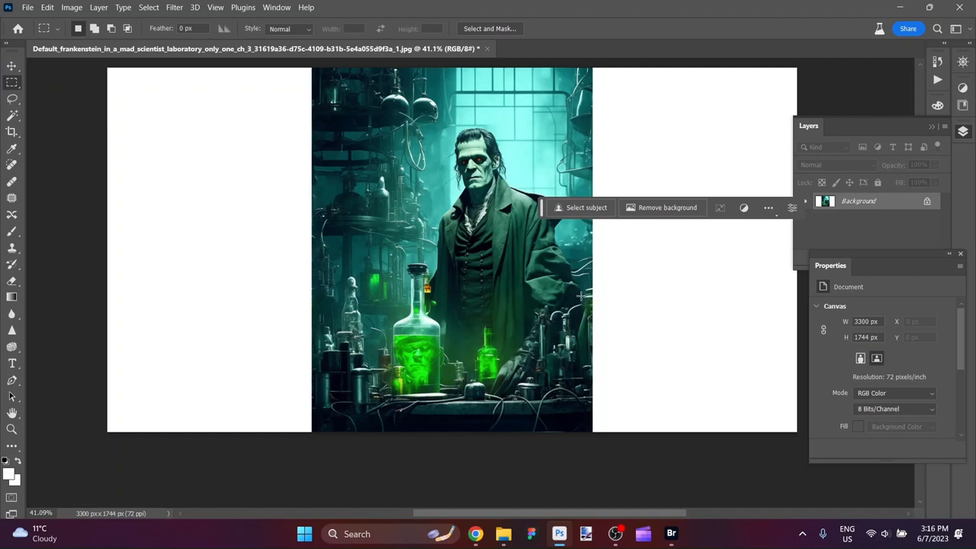
mouse_move(342, 420)
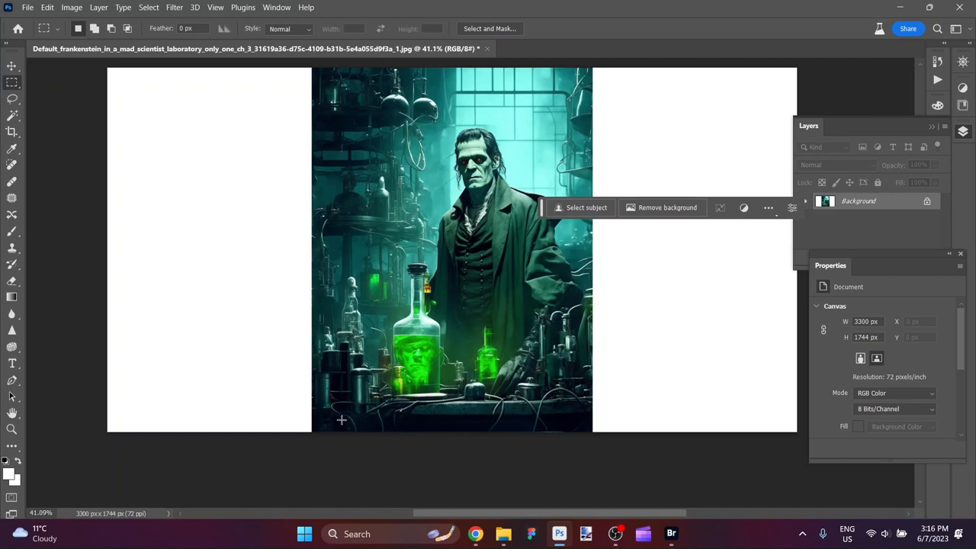
mouse_move(315, 438)
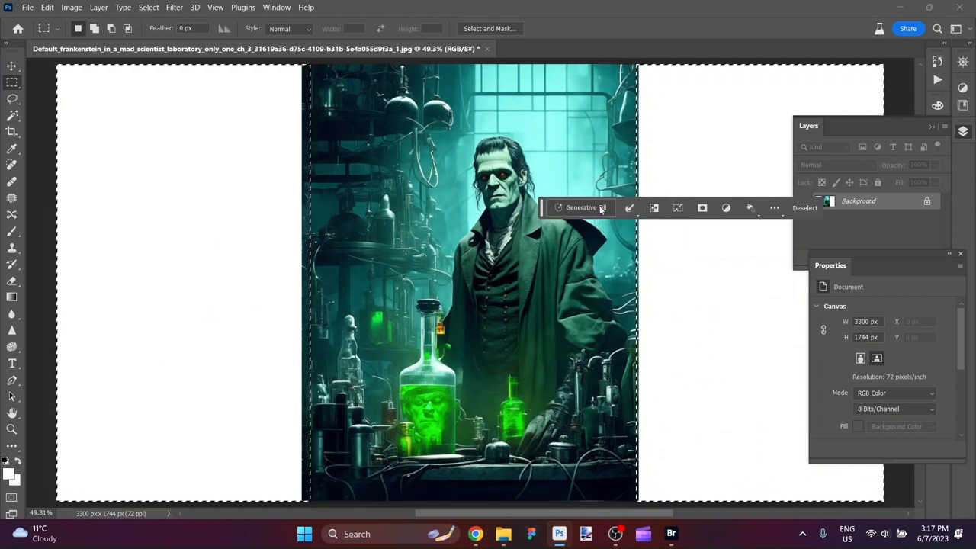
Generate a prompt-less Generative Fill on the selected side strips
left_click(581, 208)
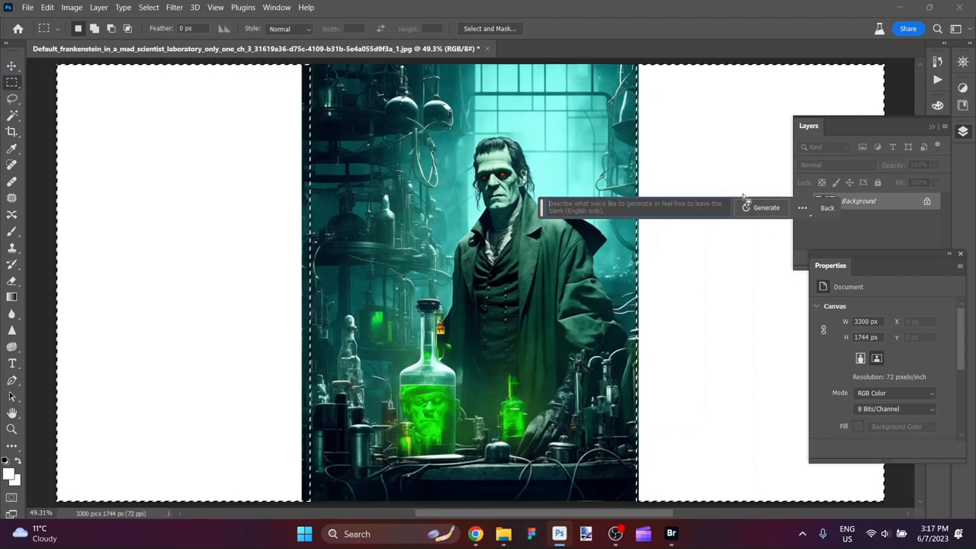
left_click(765, 207)
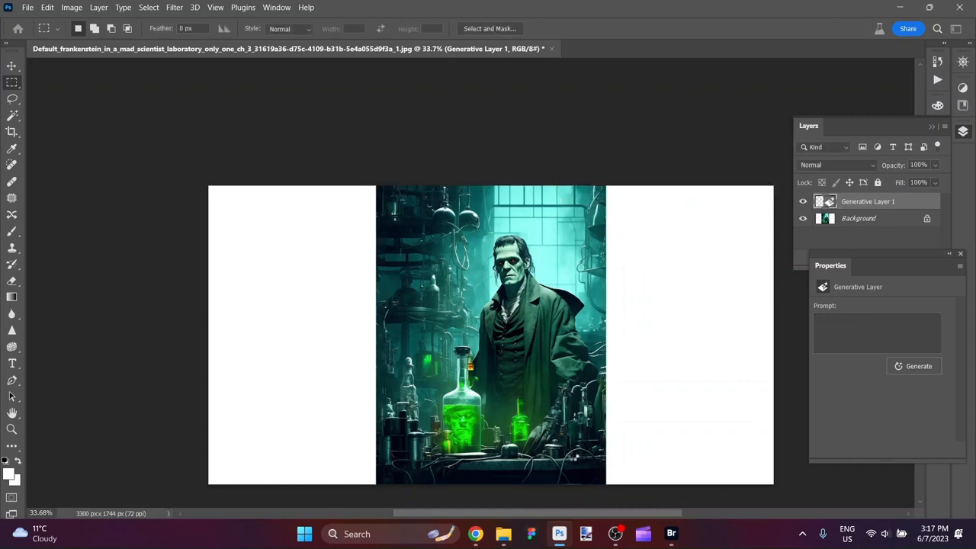
Compare the three generated variations, keep variation 1, and hide panels with Tab
left_click(919, 366)
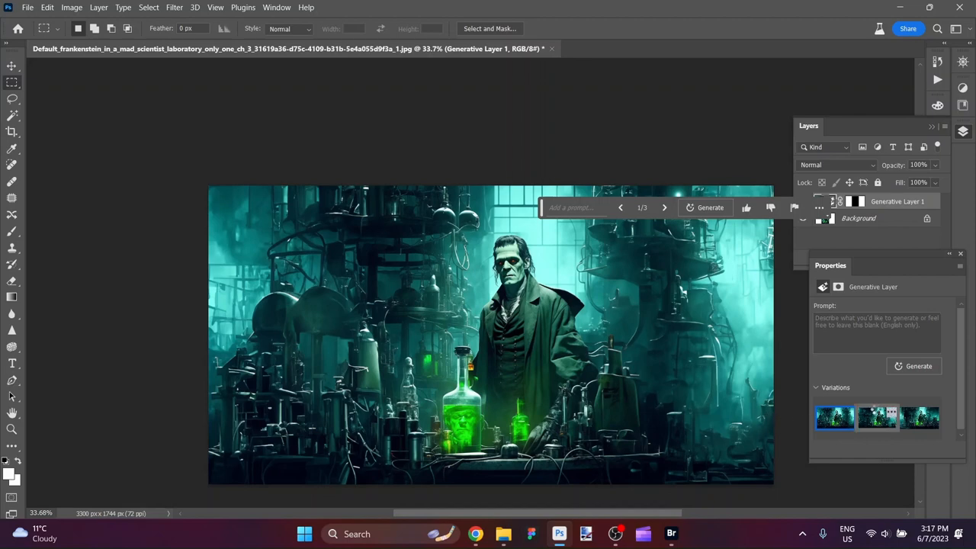
left_click(877, 418)
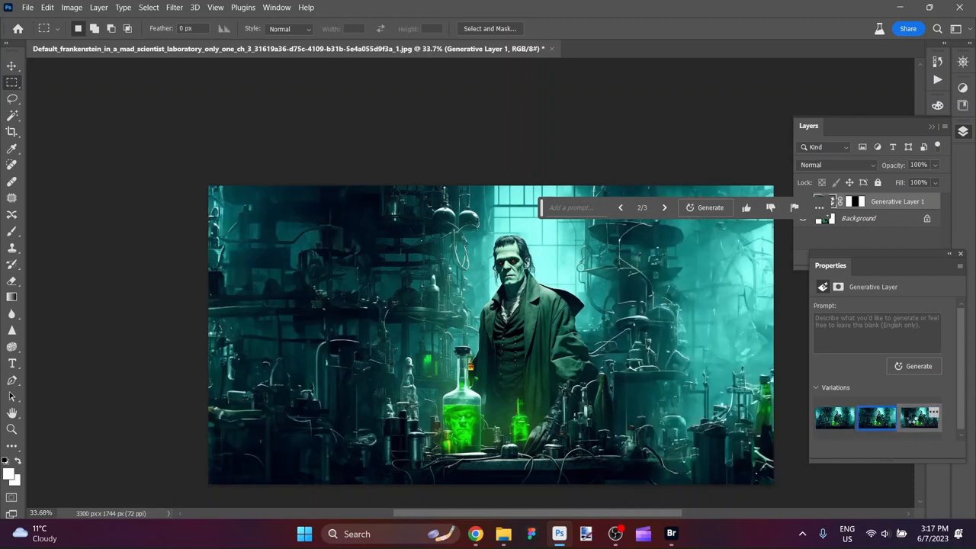
left_click(919, 417)
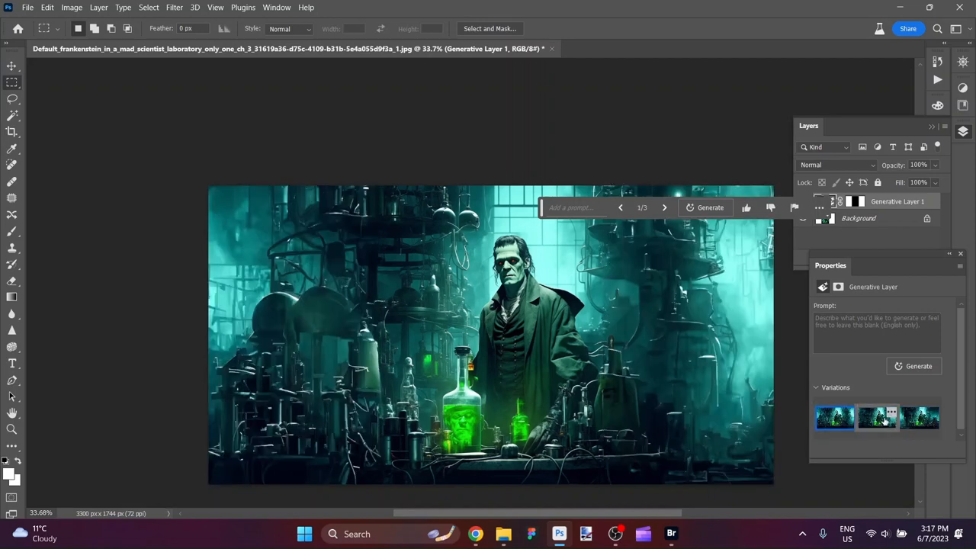
left_click(877, 418)
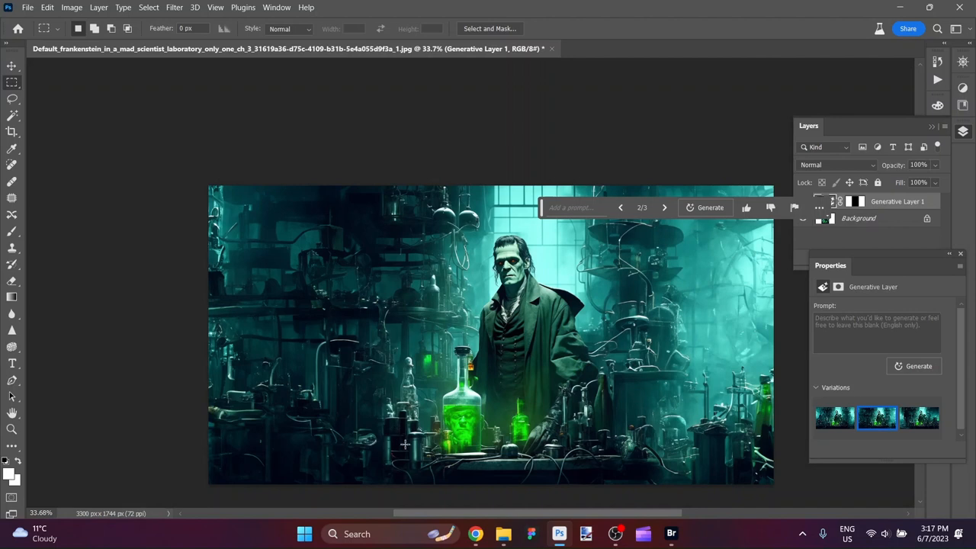
left_click(664, 207)
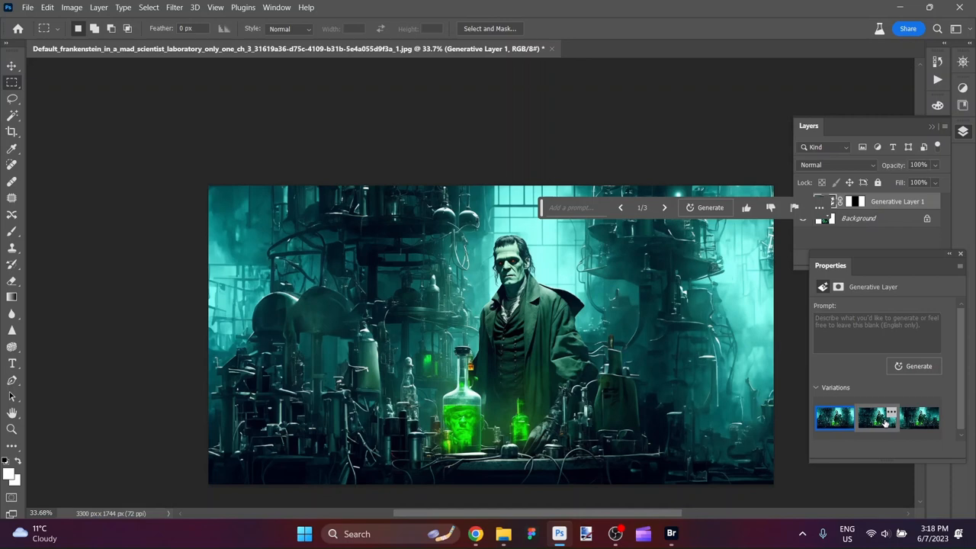
left_click(877, 417)
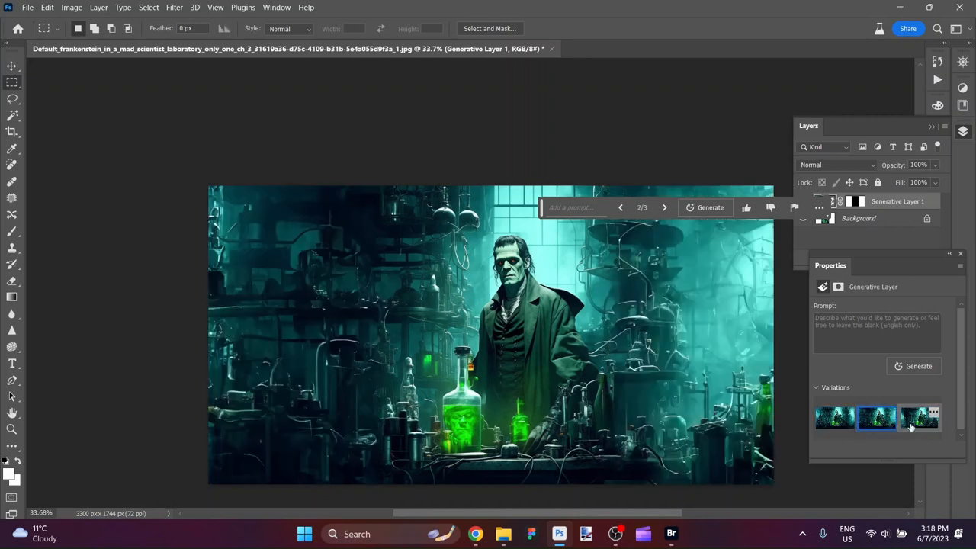
left_click(919, 418)
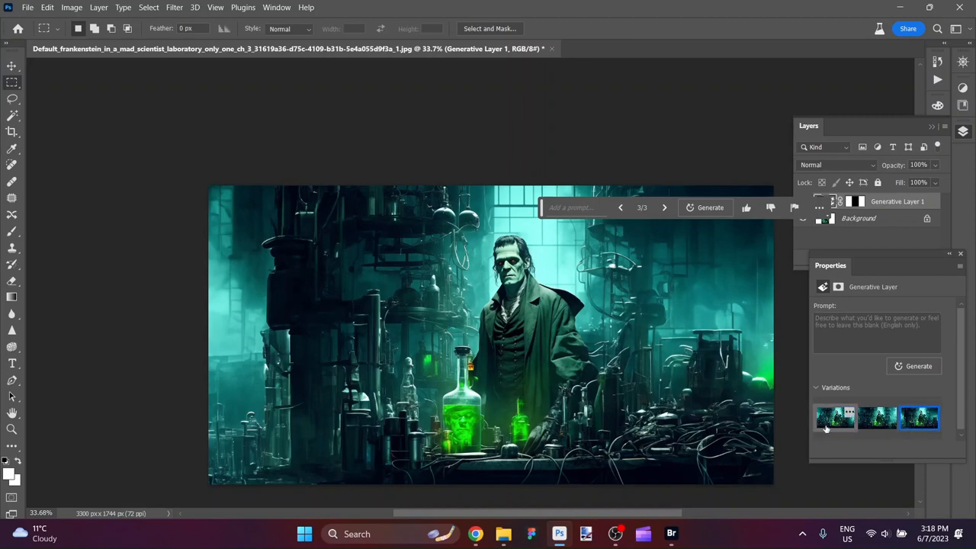
left_click(835, 417)
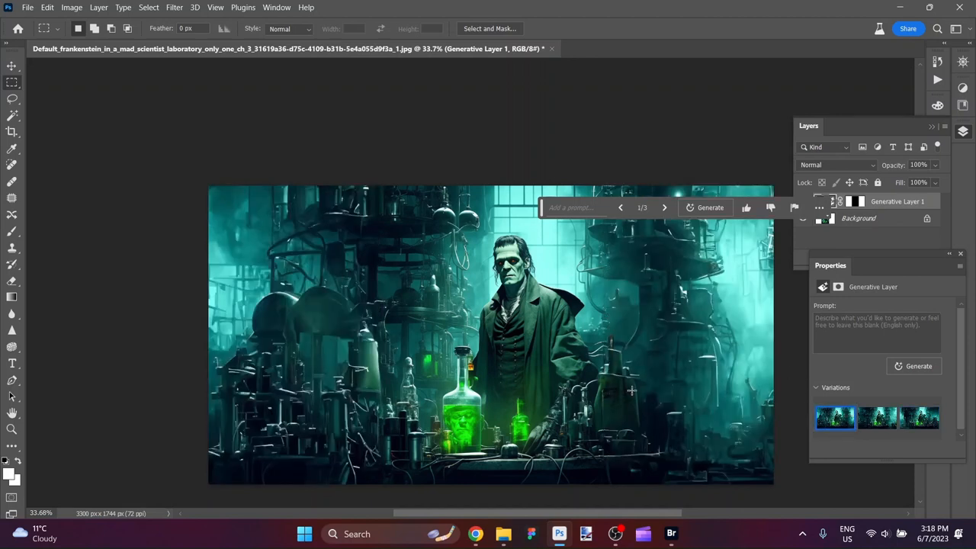
mouse_move(730, 364)
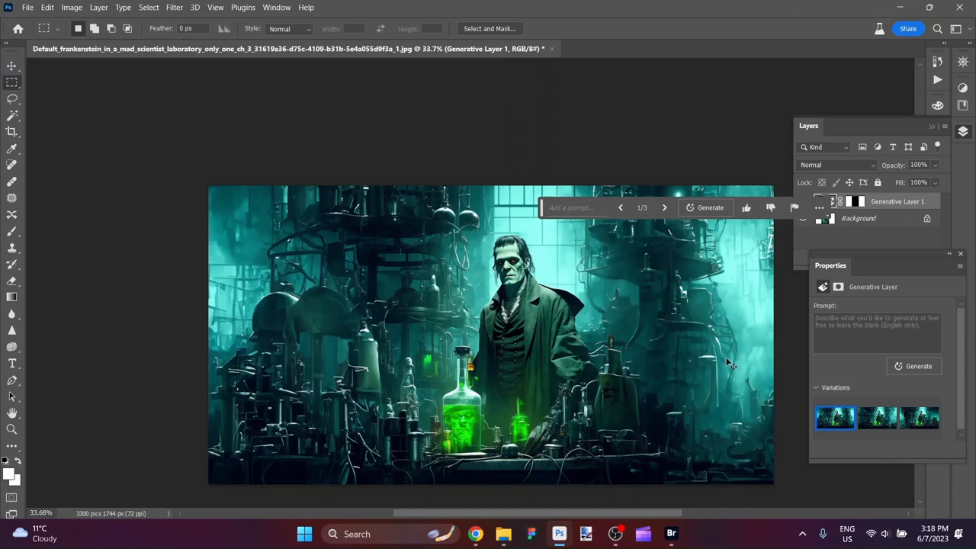
key("Tab")
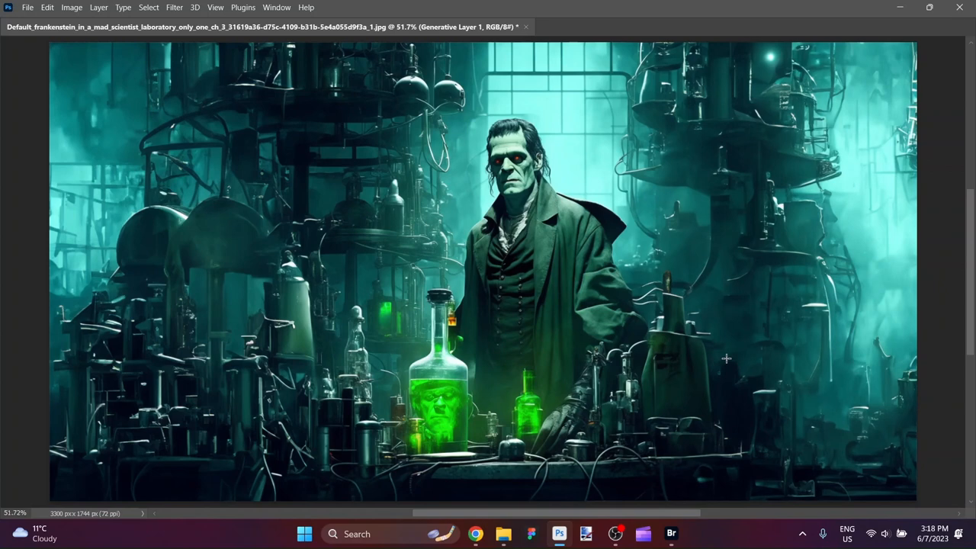
mouse_move(496, 276)
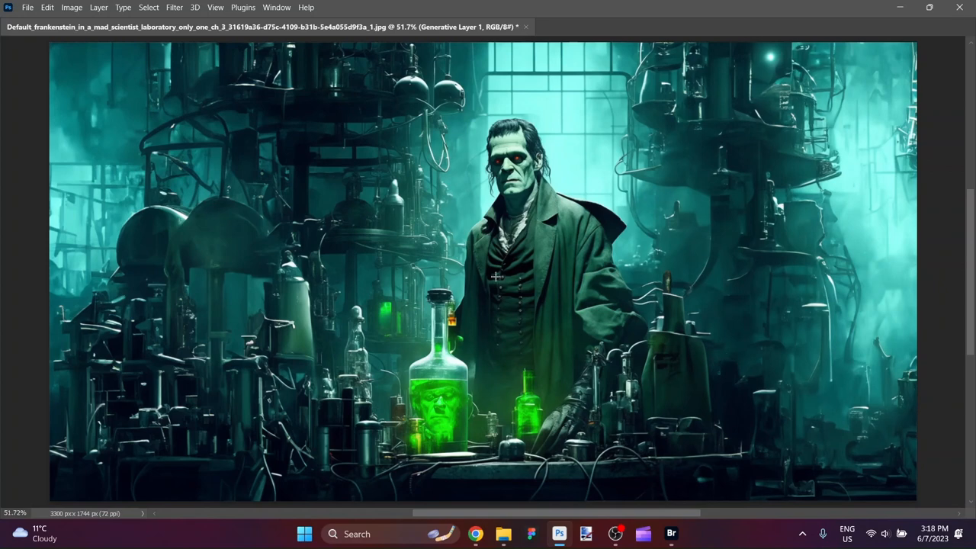
mouse_move(551, 244)
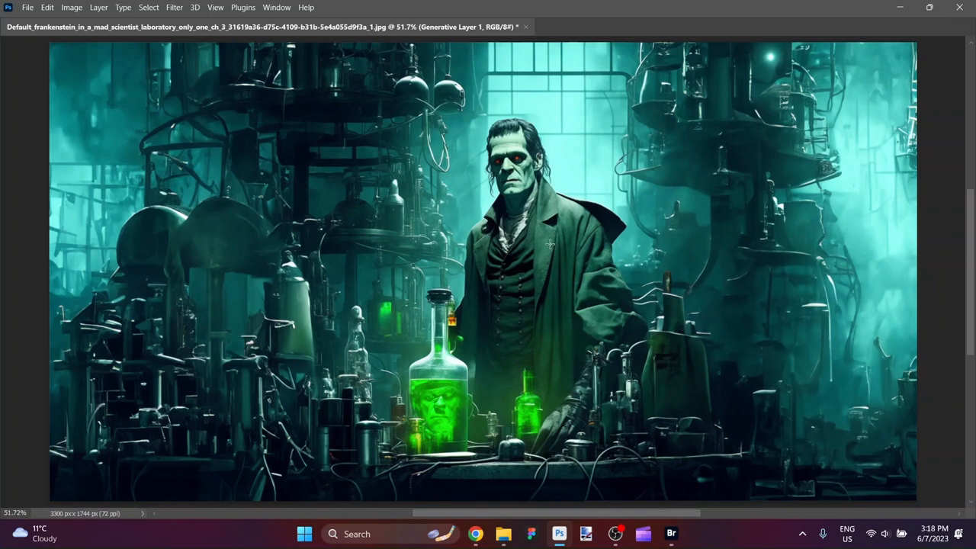
mouse_move(445, 430)
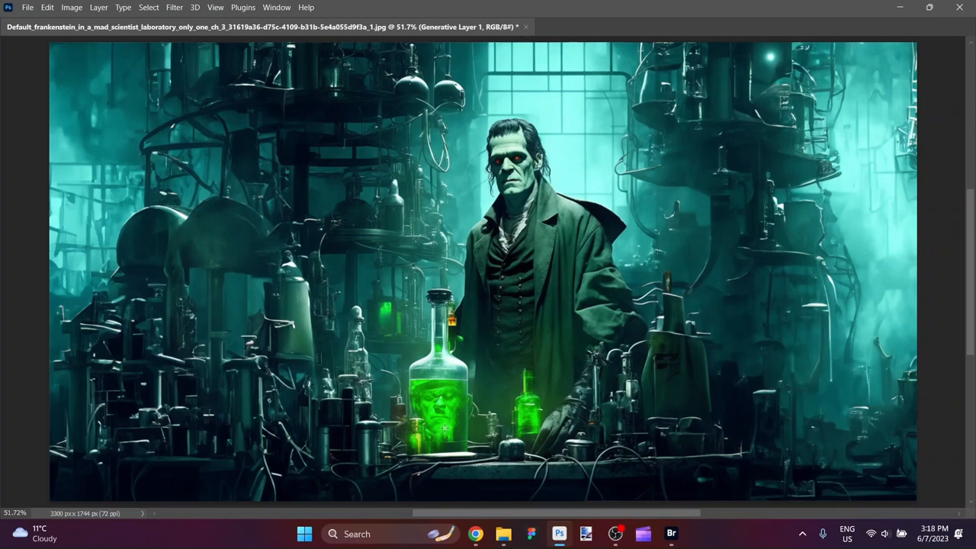